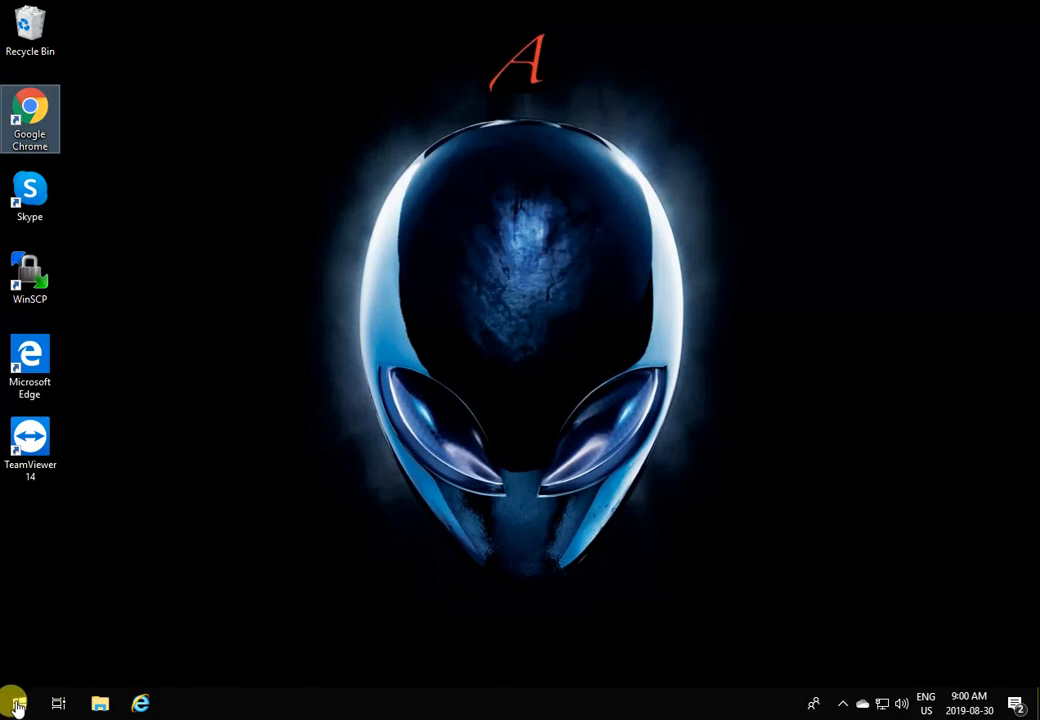
- Open the Windows 'Check for updates' settings page from the Start search
left_click(15, 703)
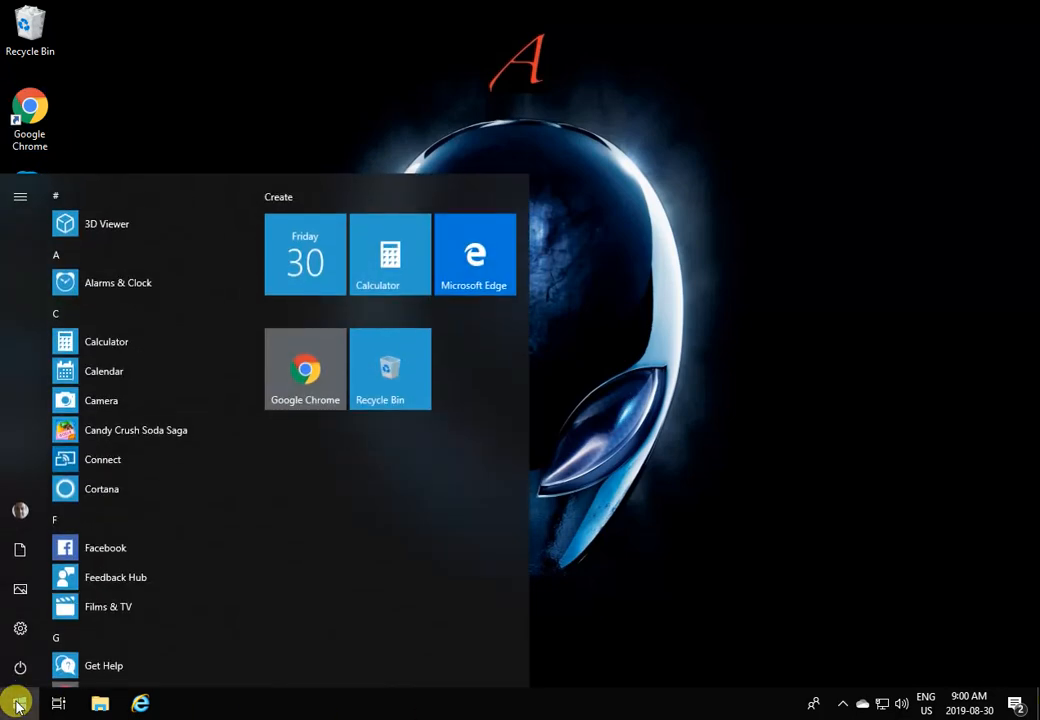
type("upd")
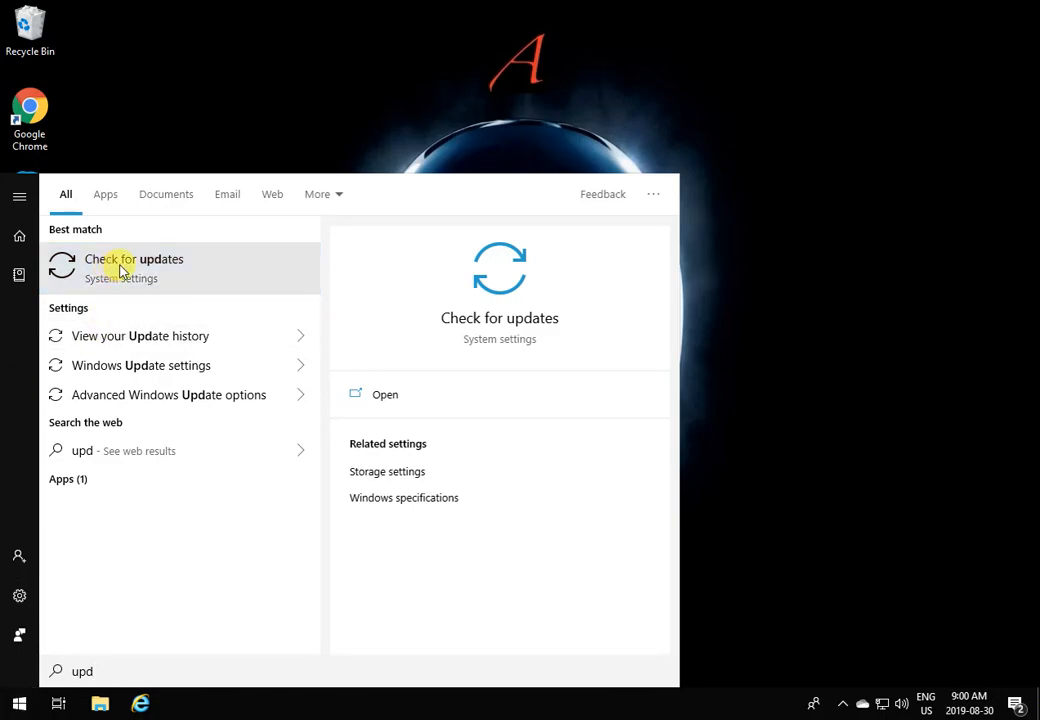
left_click(134, 259)
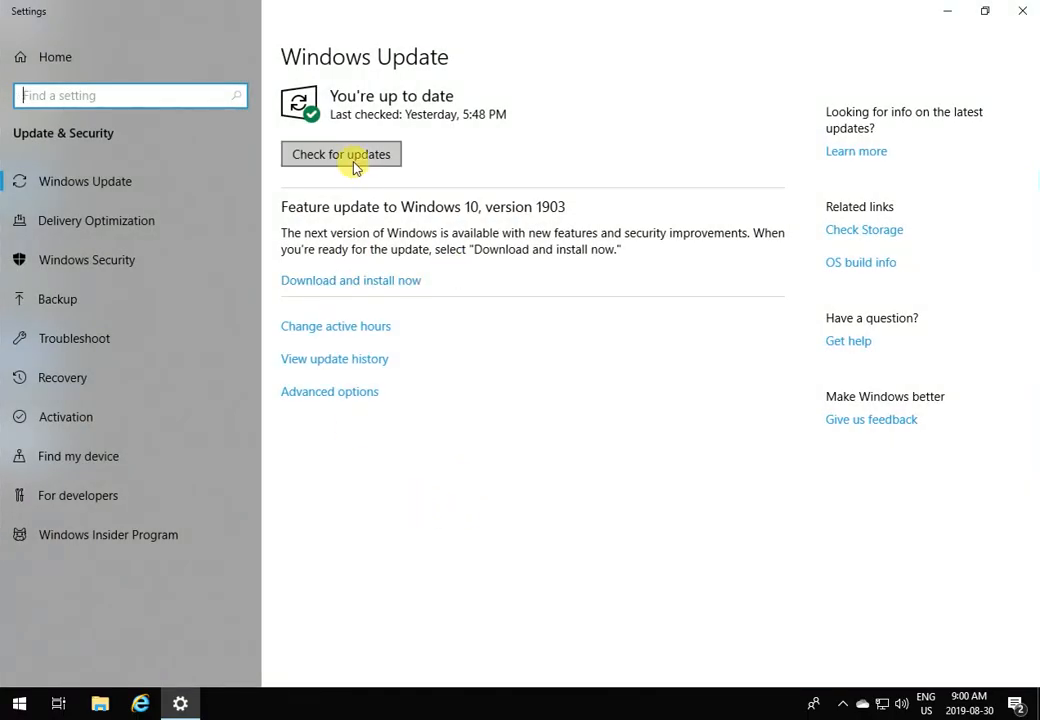
mouse_move(500, 96)
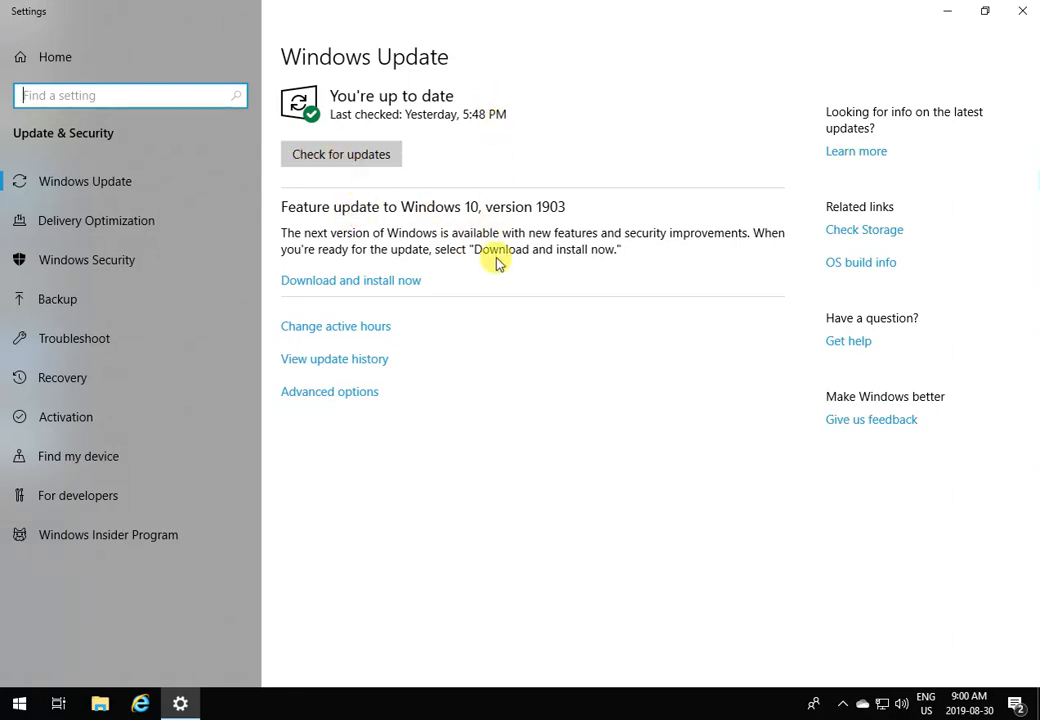
mouse_move(335, 105)
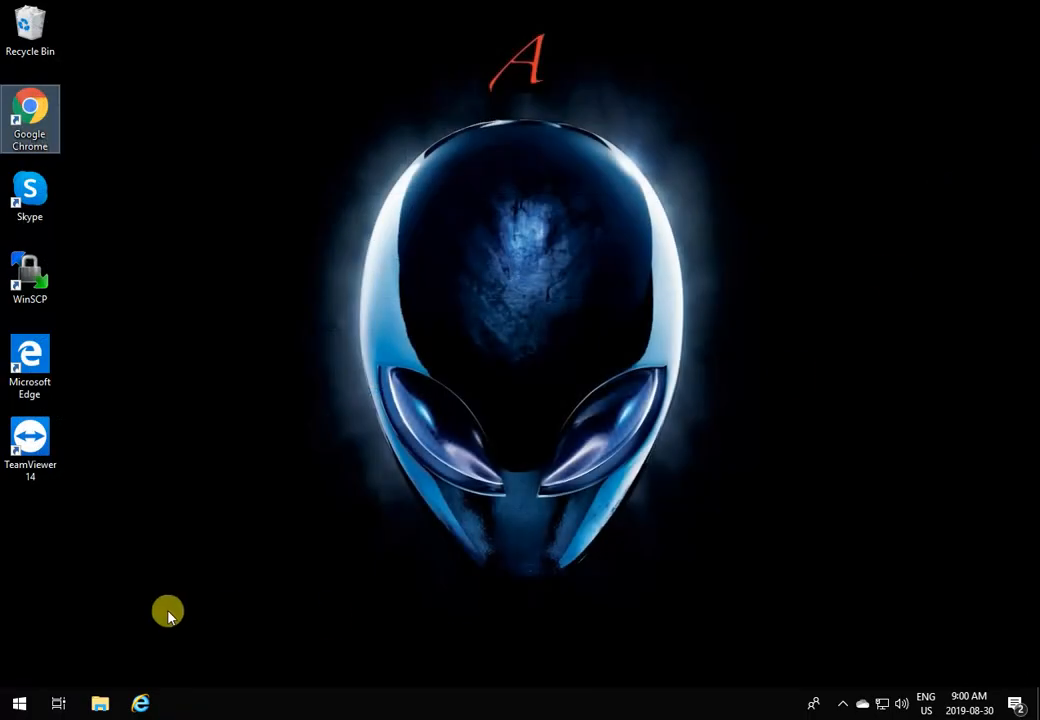
mouse_move(84, 66)
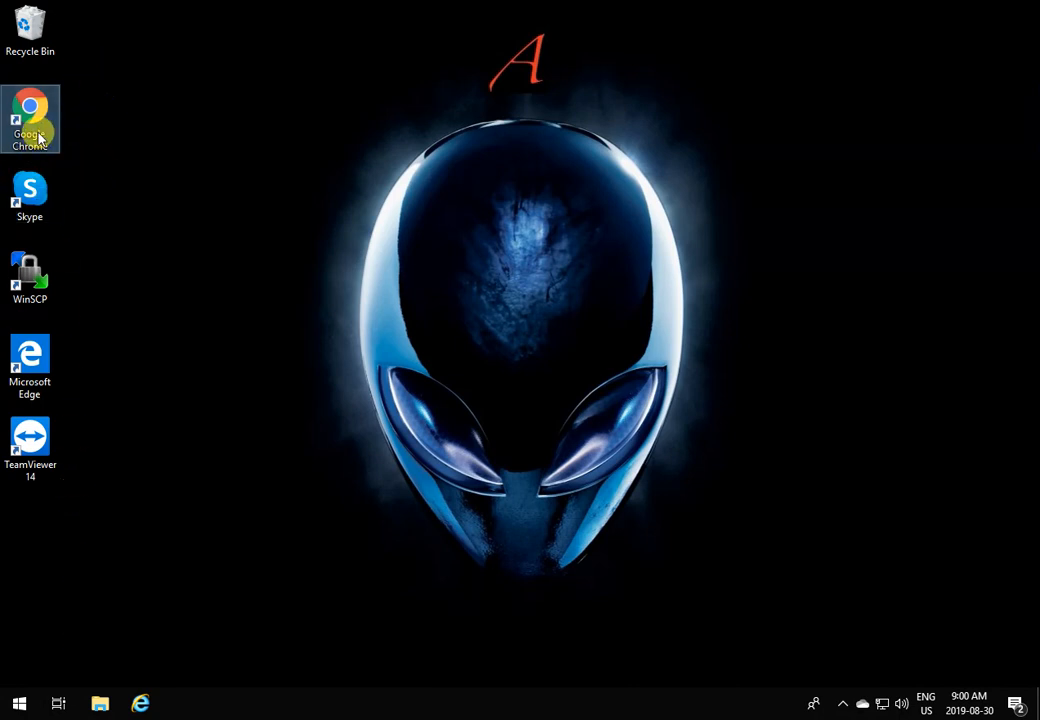
- Search 'git download' in Chrome and open the Git for Windows download page
double_click(30, 118)
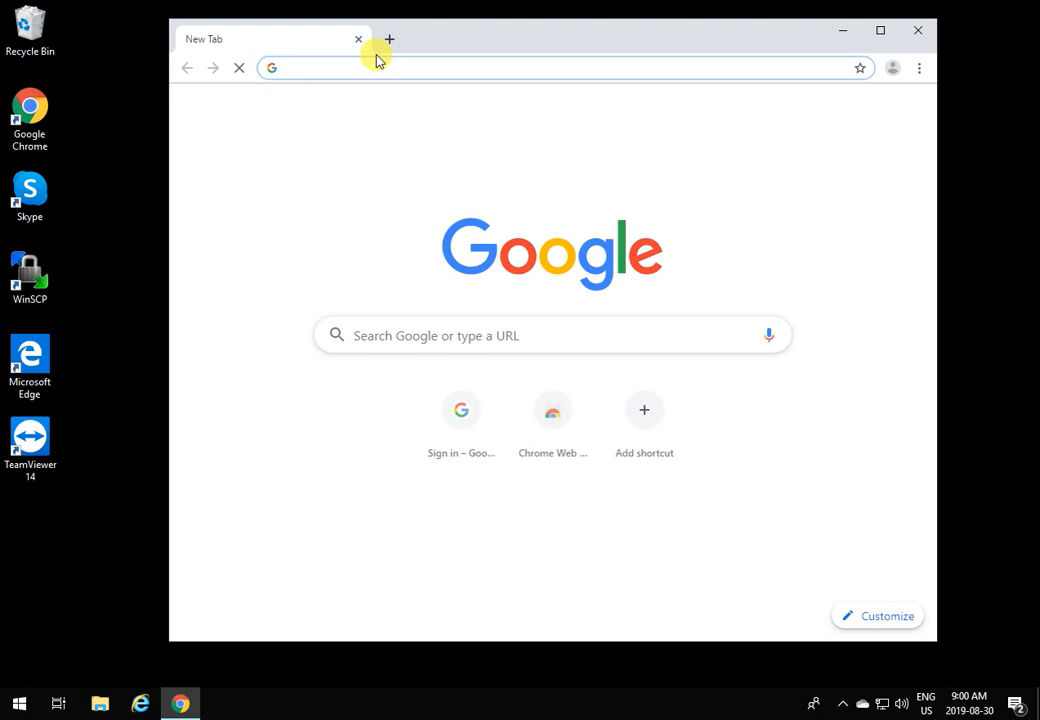
type("git download")
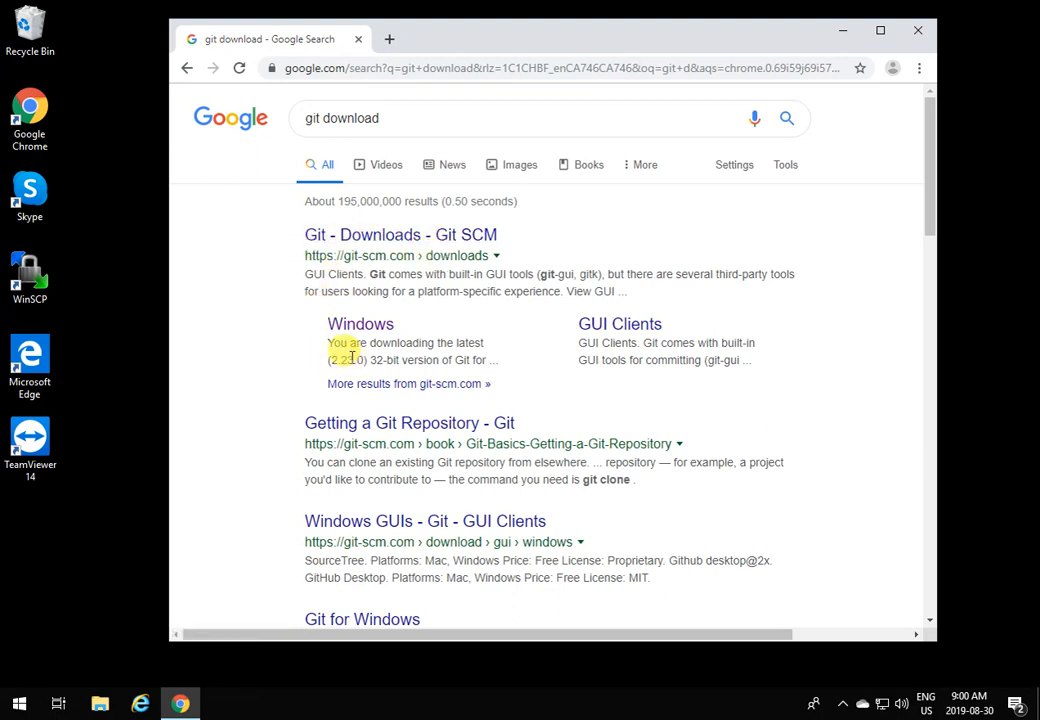
mouse_move(360, 324)
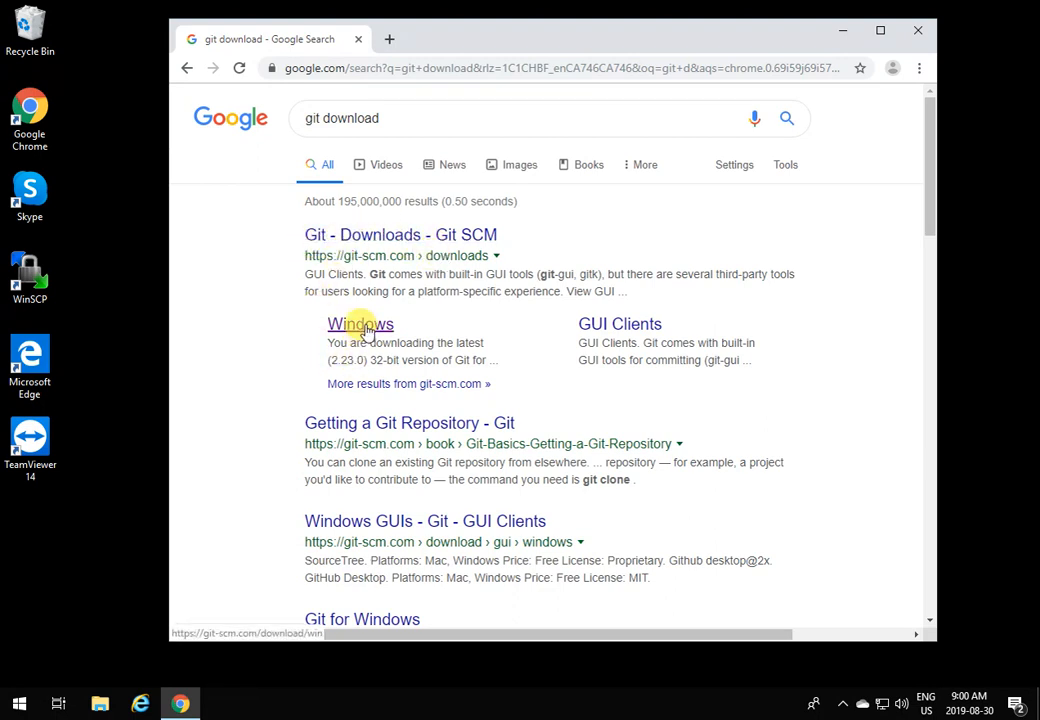
left_click(360, 324)
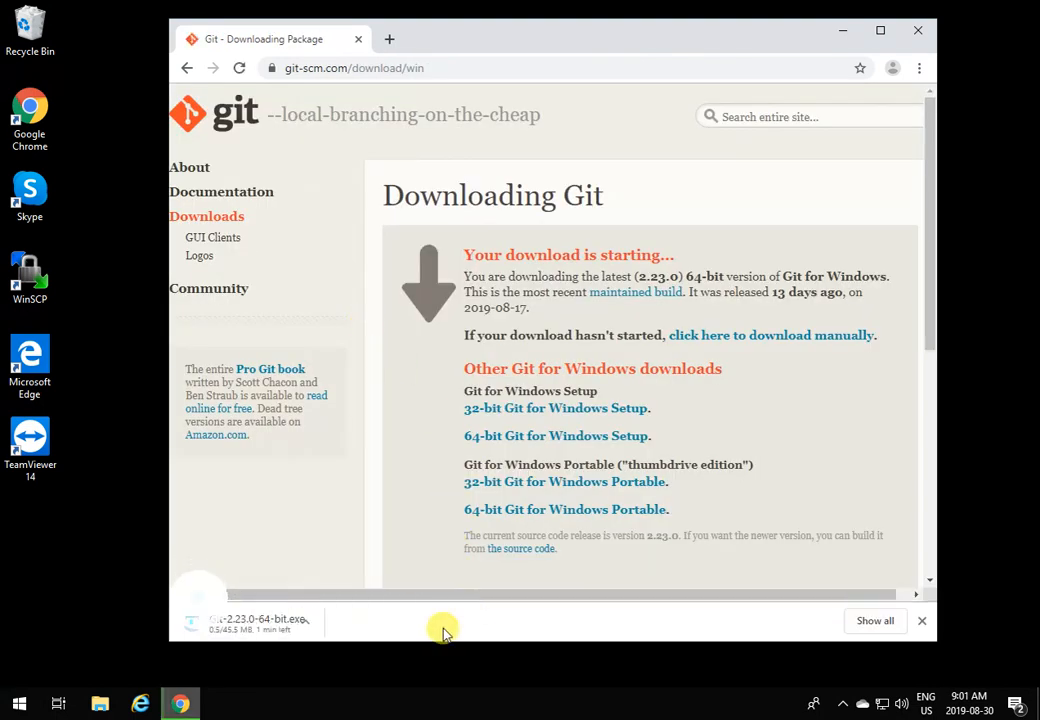
mouse_move(325, 653)
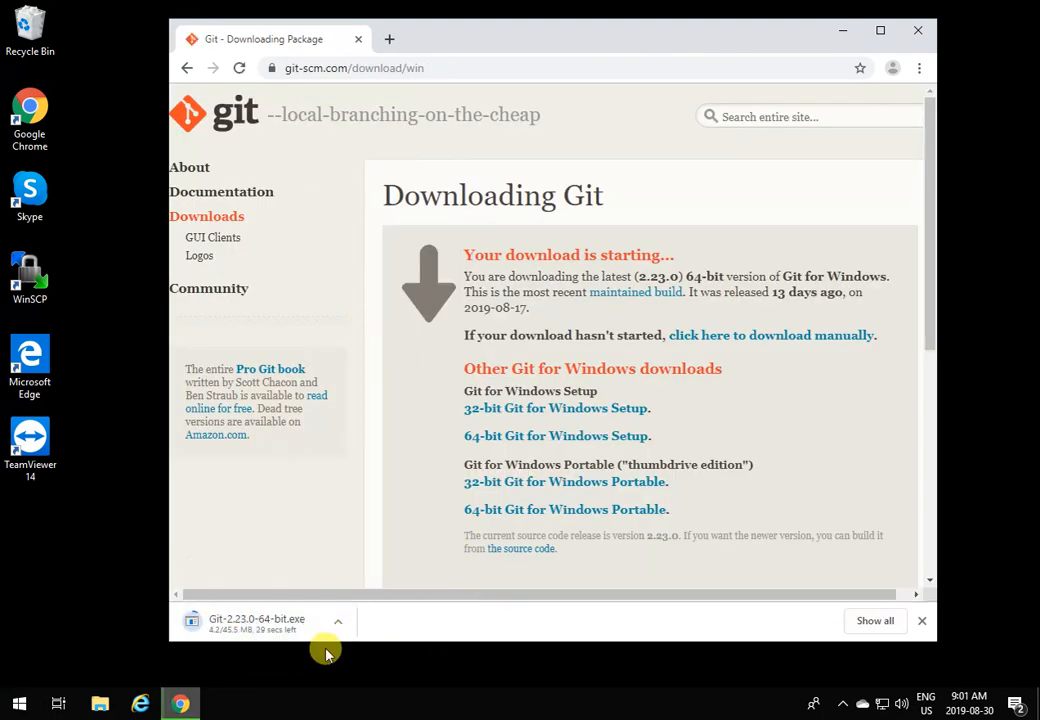
mouse_move(235, 640)
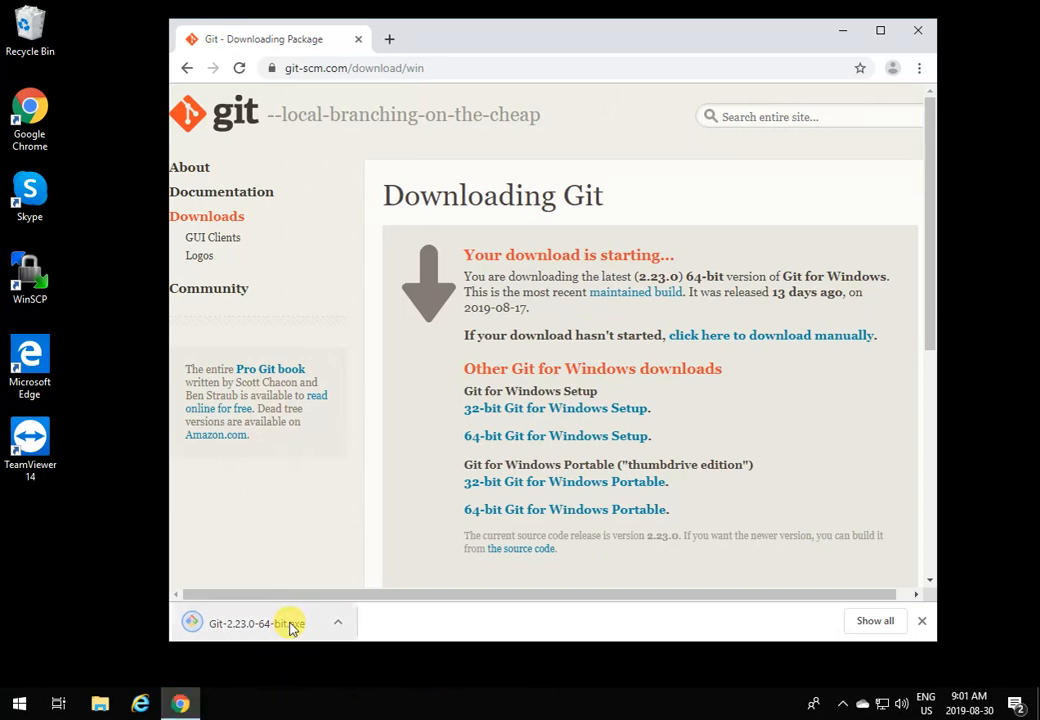
- Run the Git installer, allow UAC, and accept the license, default folder and components
left_click(255, 622)
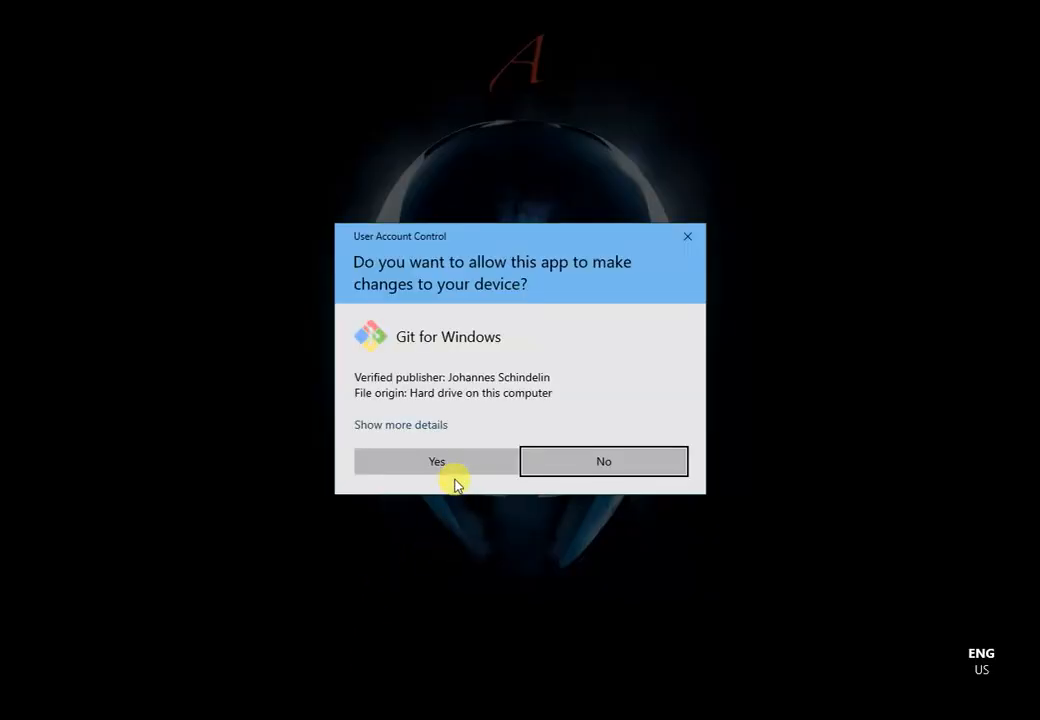
left_click(435, 461)
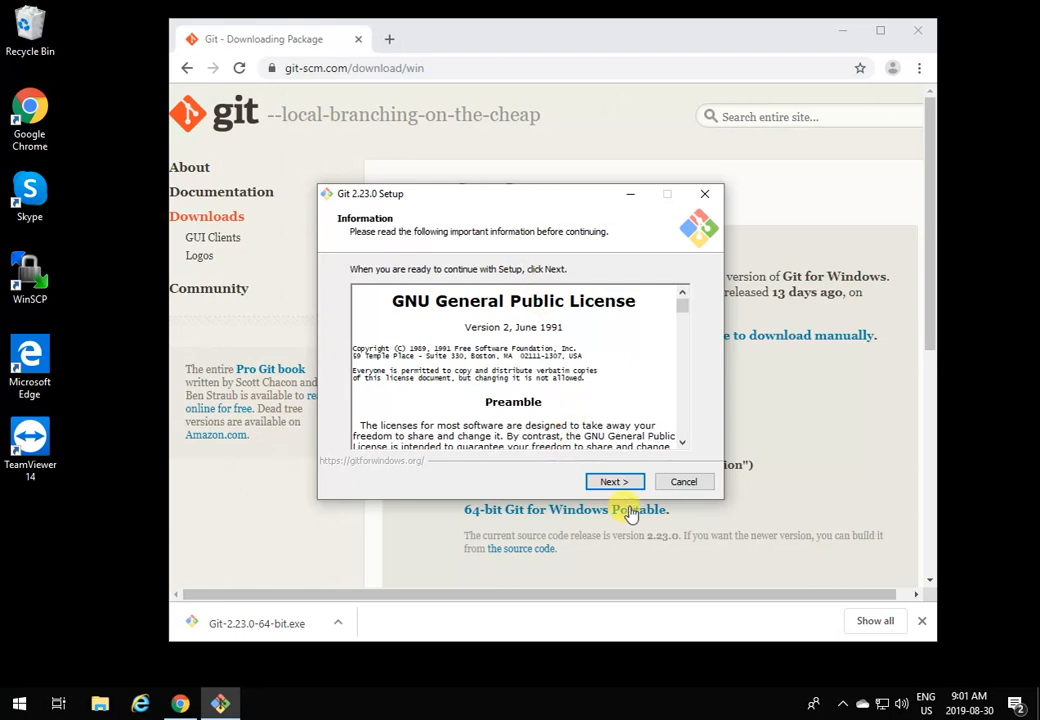
left_click(614, 481)
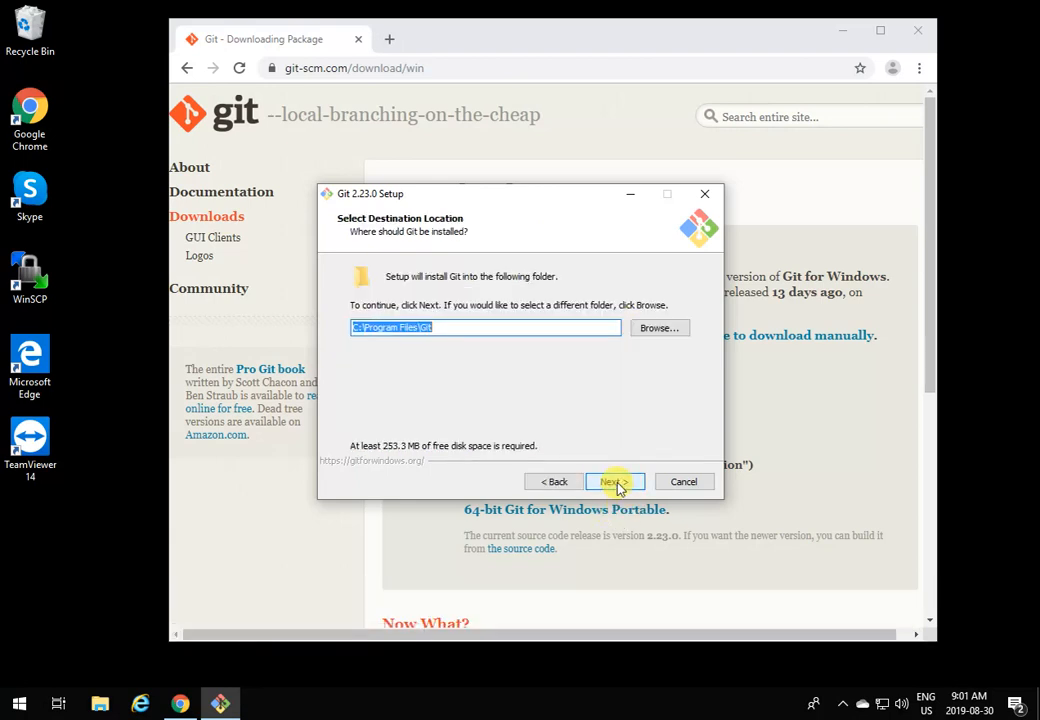
left_click(612, 481)
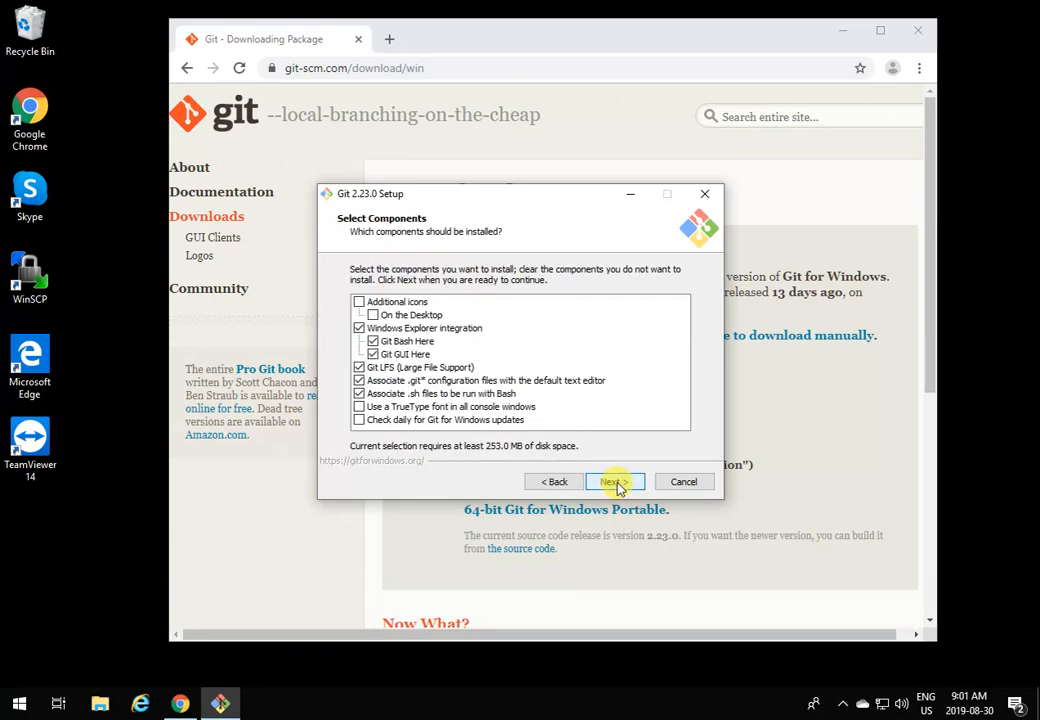
left_click(611, 481)
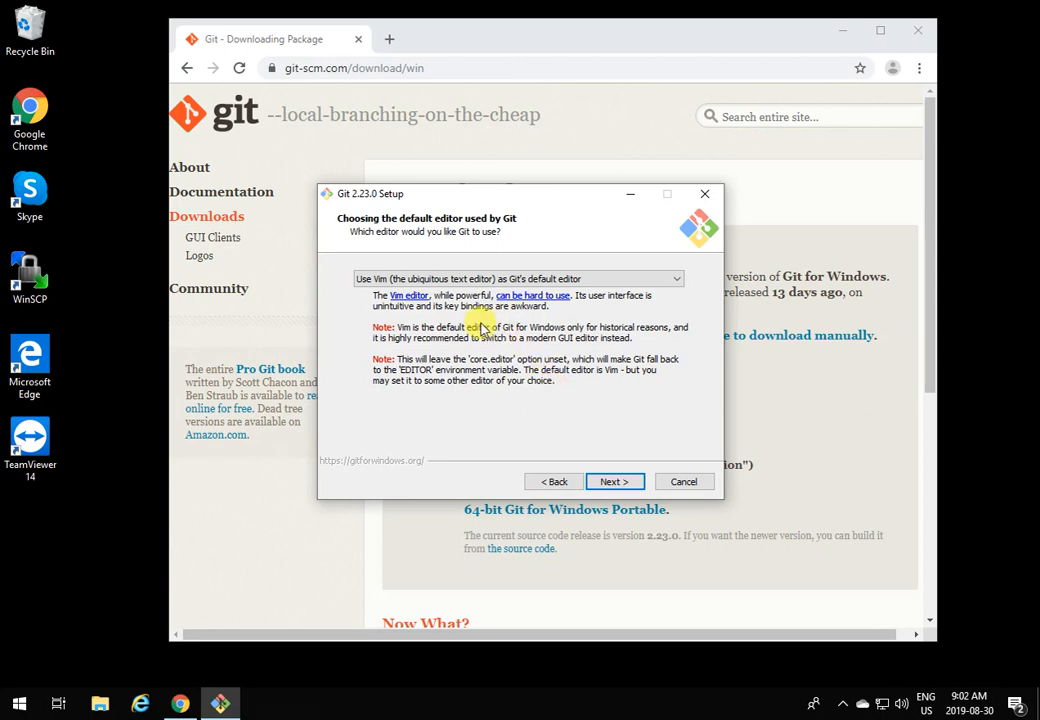
mouse_move(510, 360)
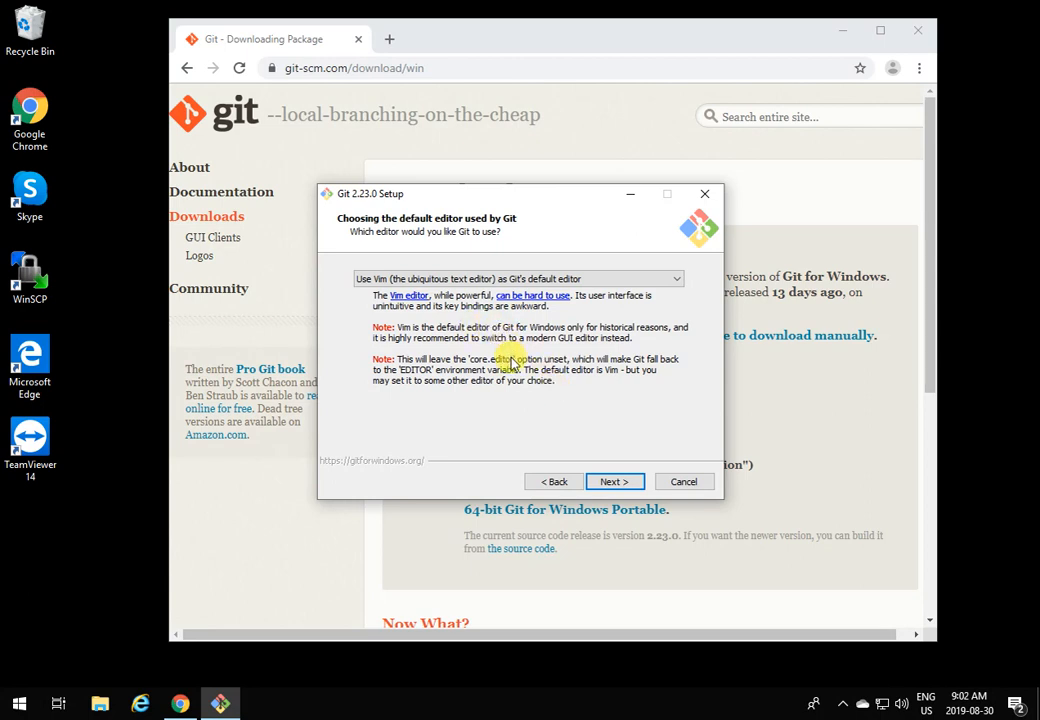
- Browse the default editor list and select 'Use the Nano editor by default'
left_click(517, 278)
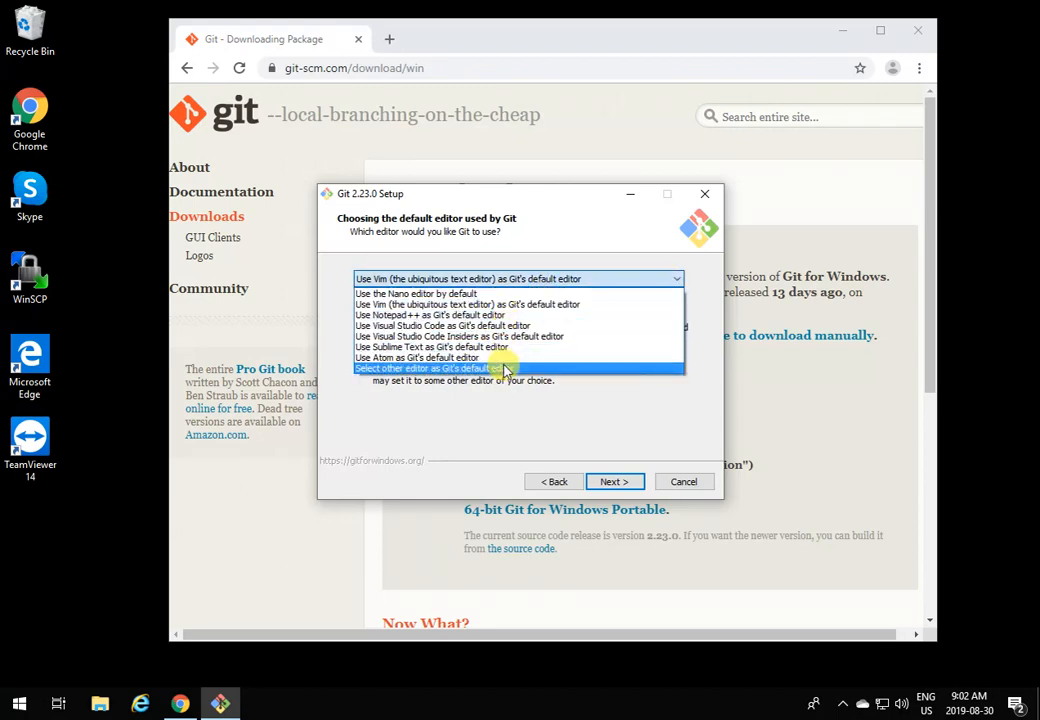
mouse_move(467, 336)
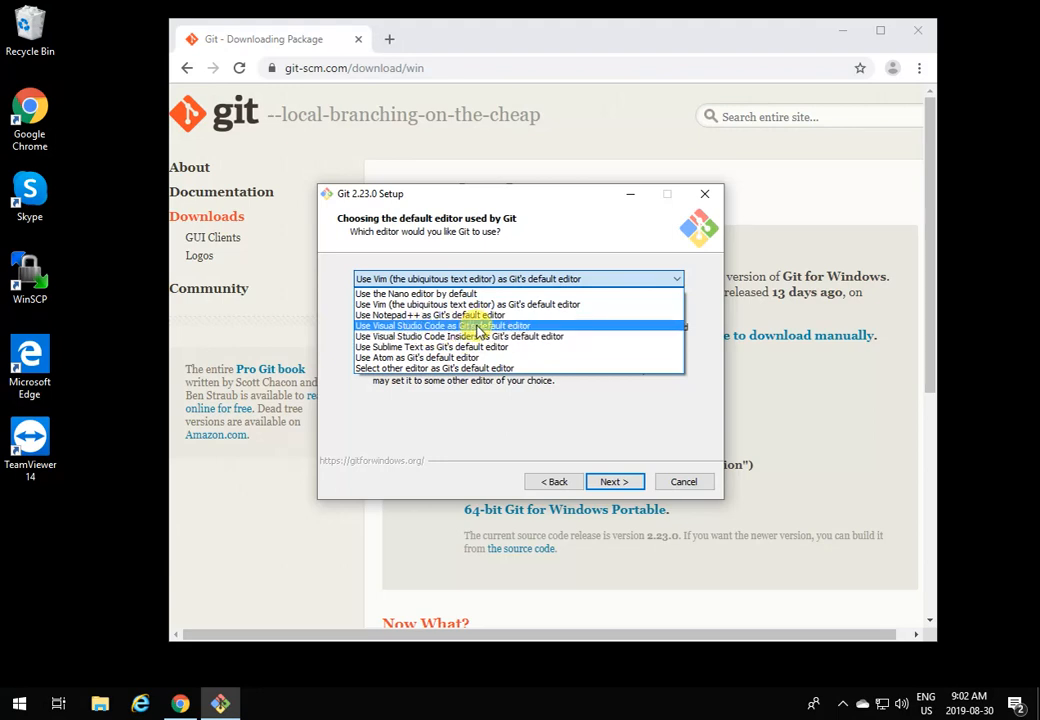
left_click(460, 325)
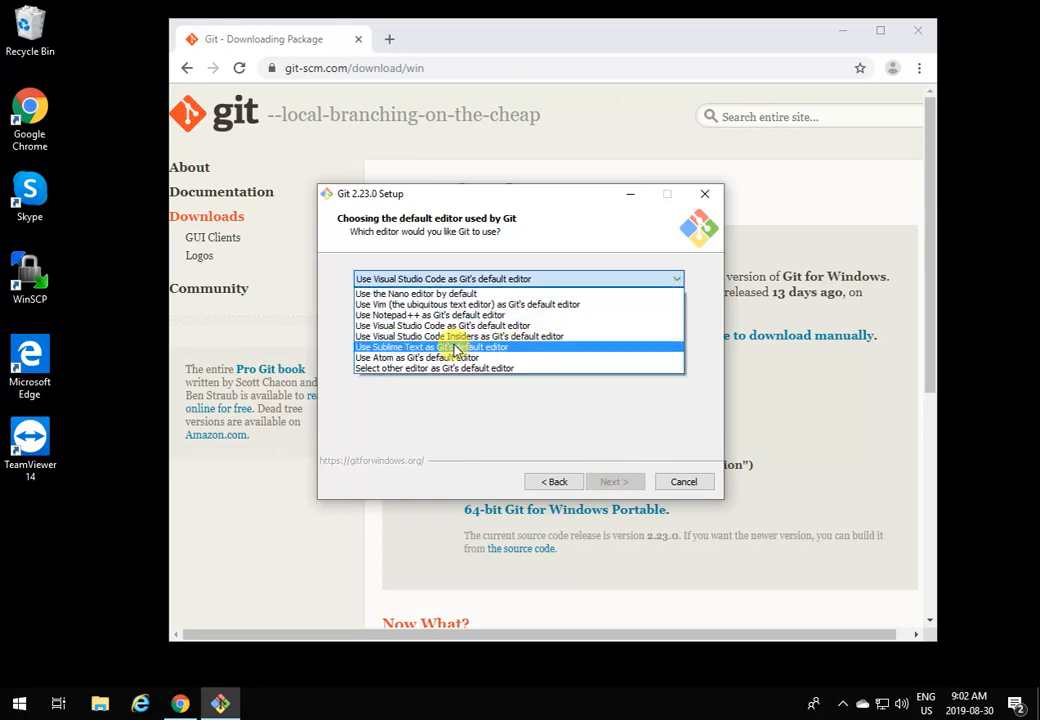
left_click(414, 293)
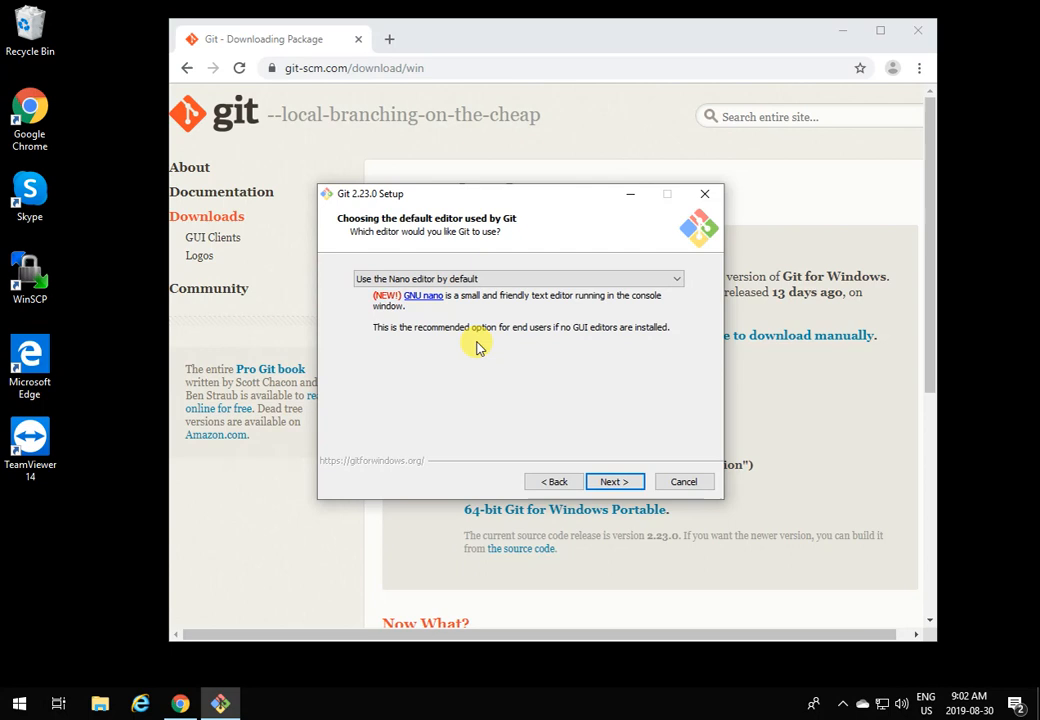
mouse_move(585, 427)
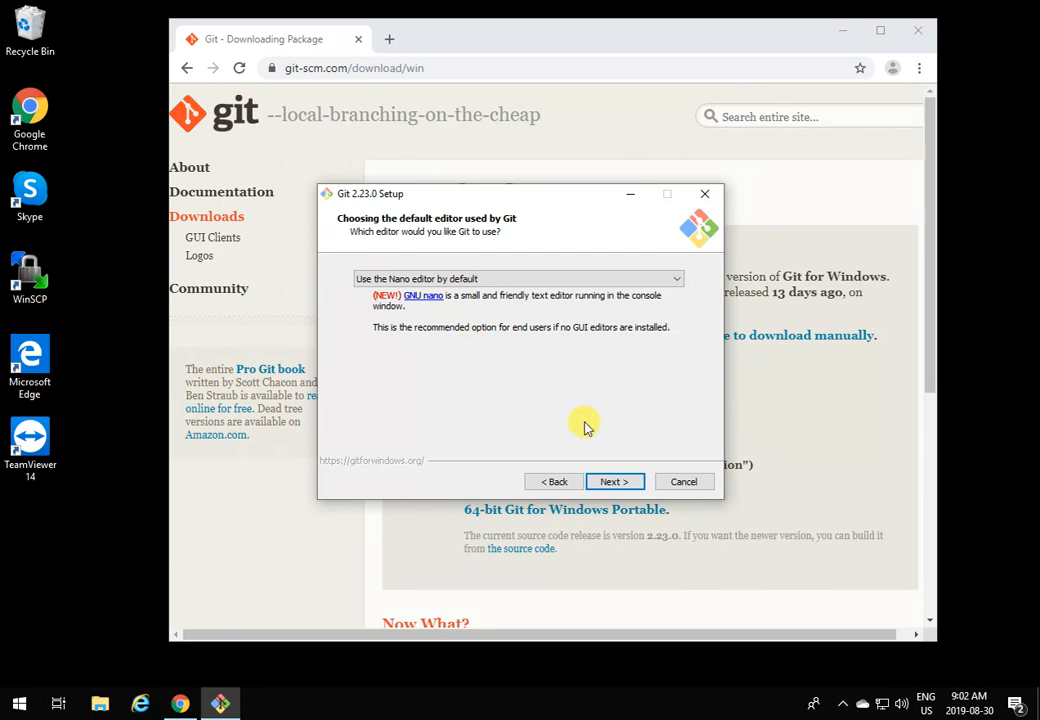
- Reach the PATH page and select 'Git from the command line and also from 3rd-party software'
left_click(614, 481)
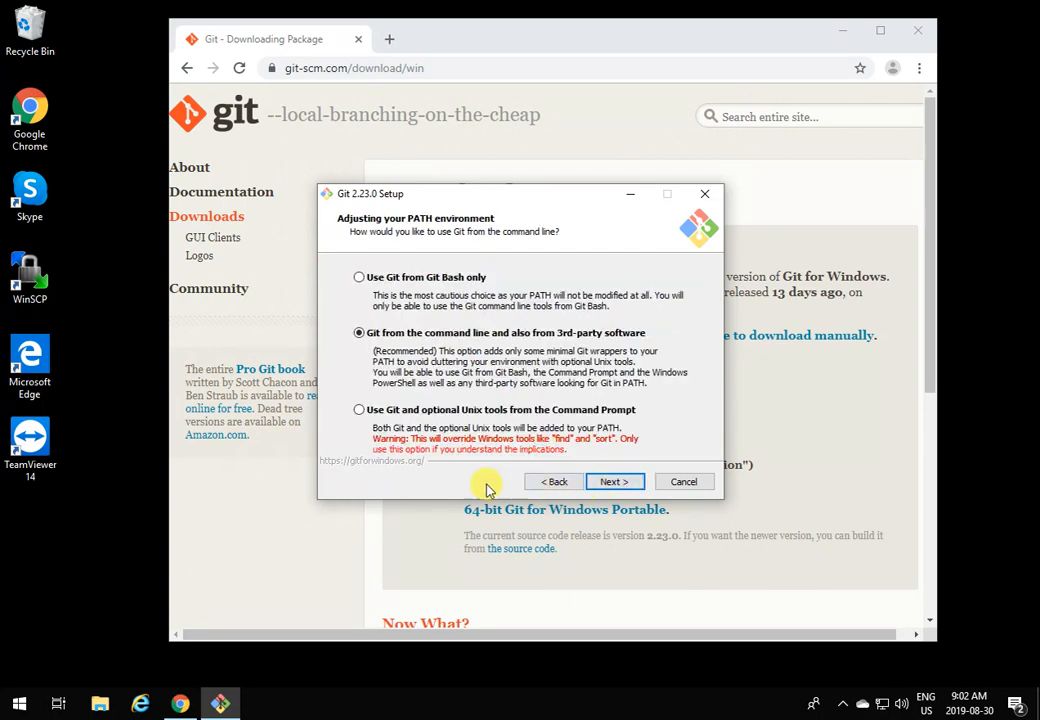
mouse_move(405, 407)
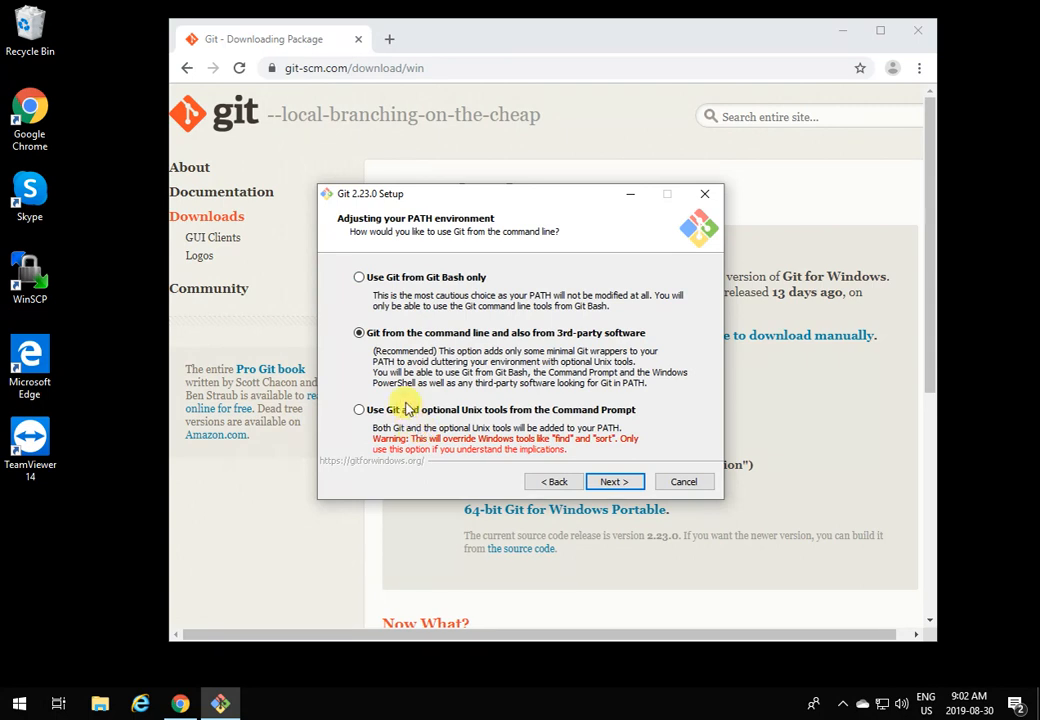
mouse_move(415, 298)
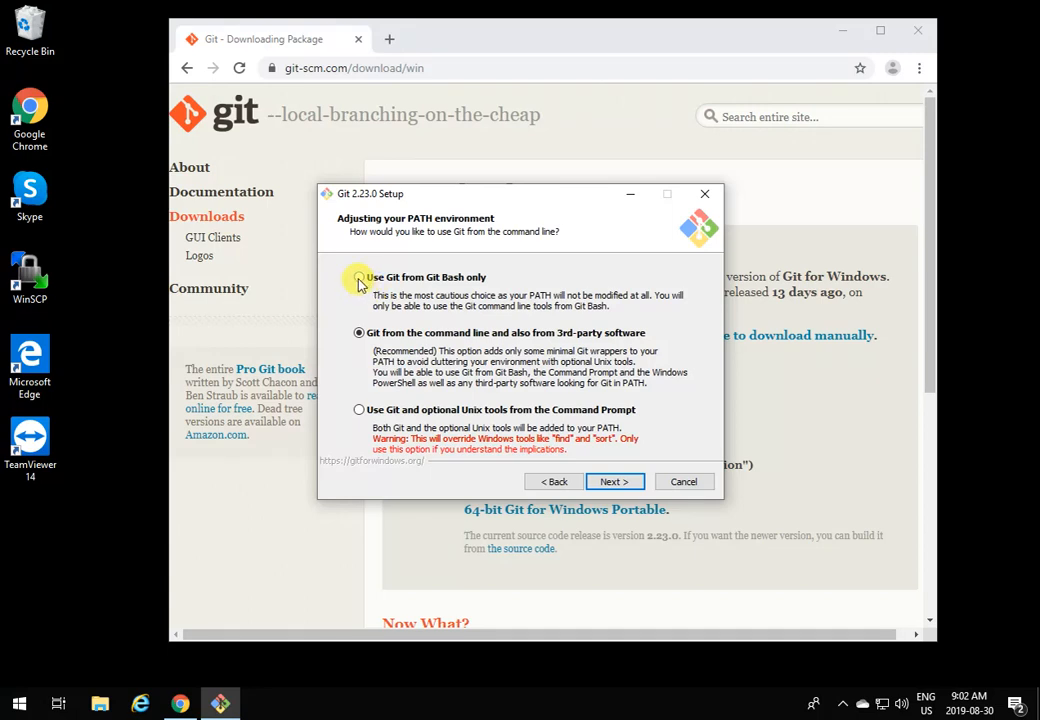
left_click(359, 332)
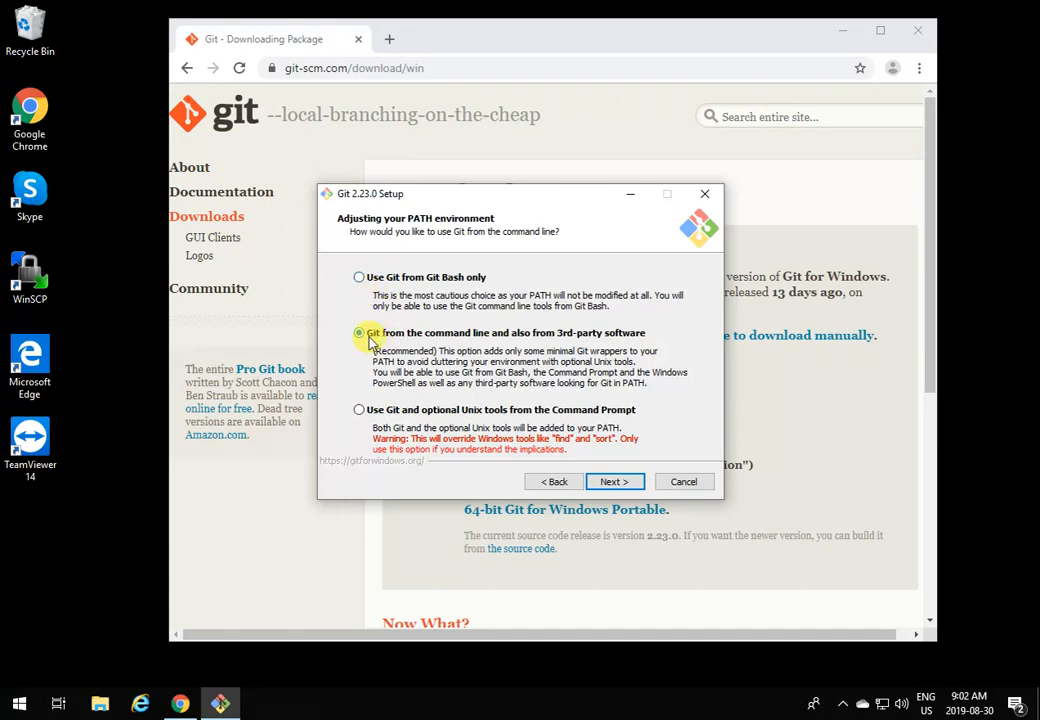
mouse_move(512, 348)
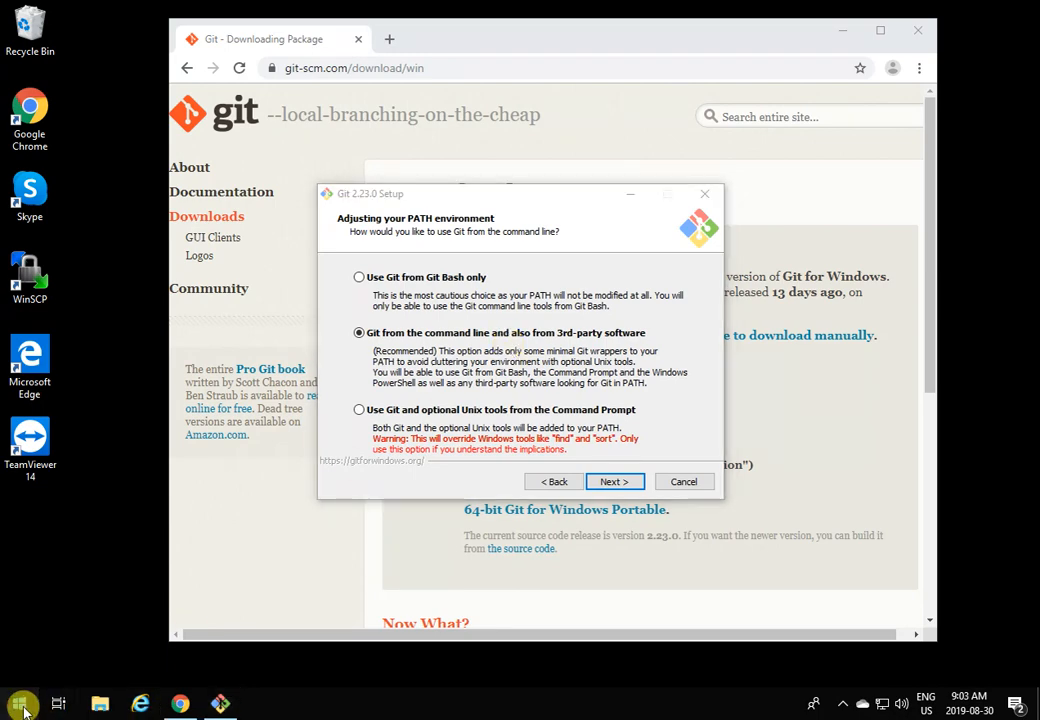
type("cm")
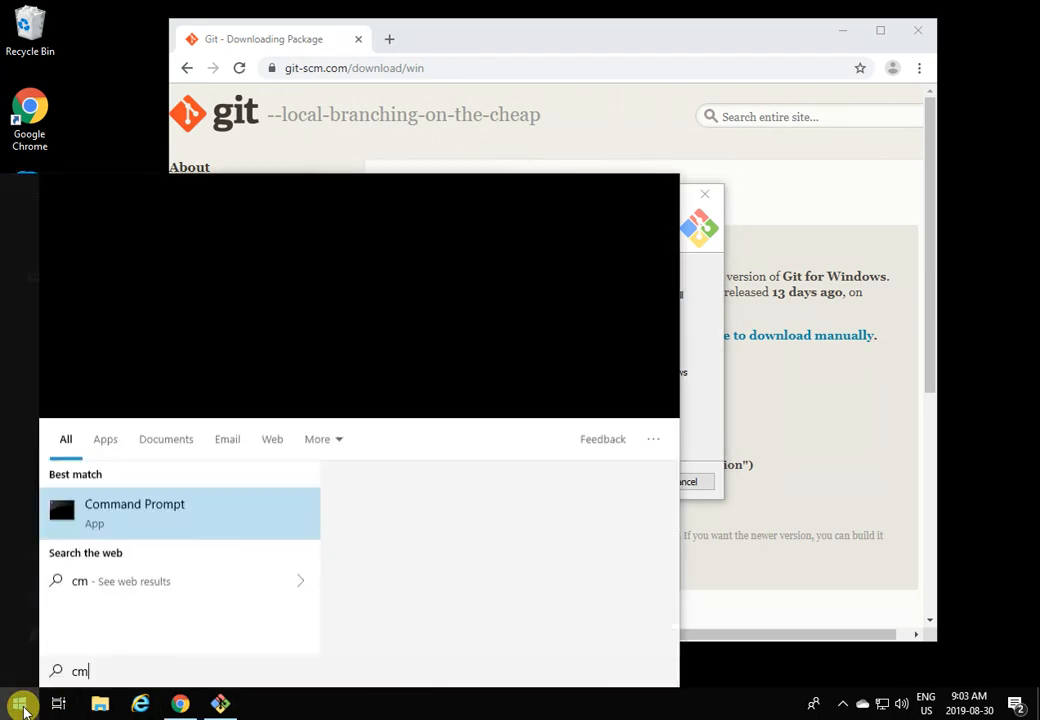
left_click(134, 504)
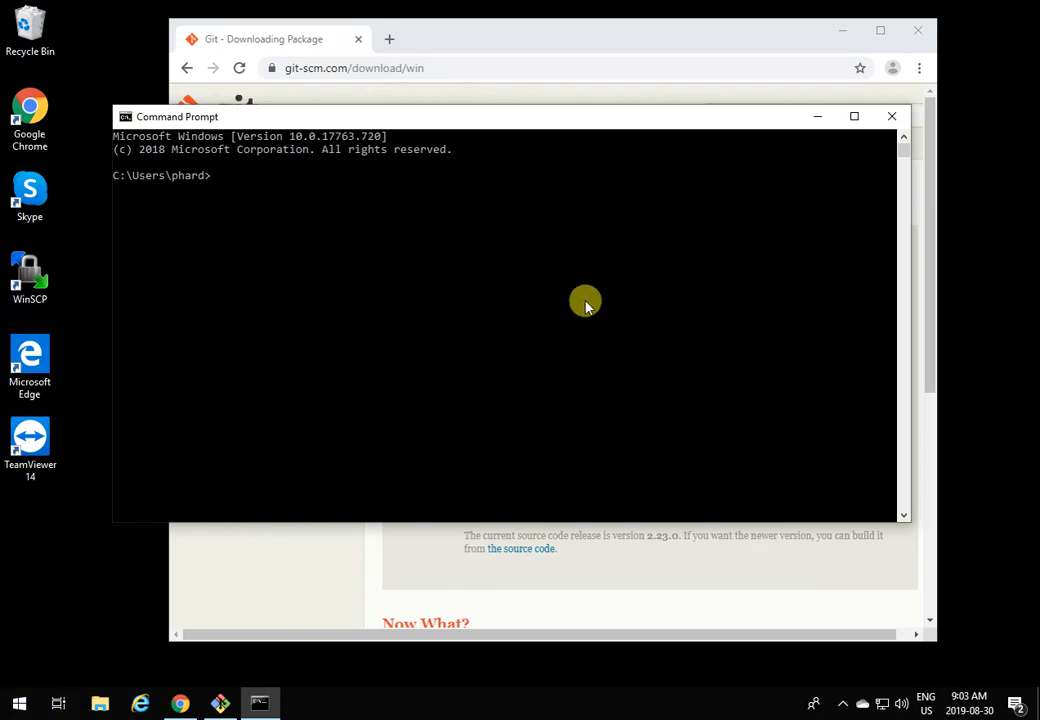
mouse_move(506, 327)
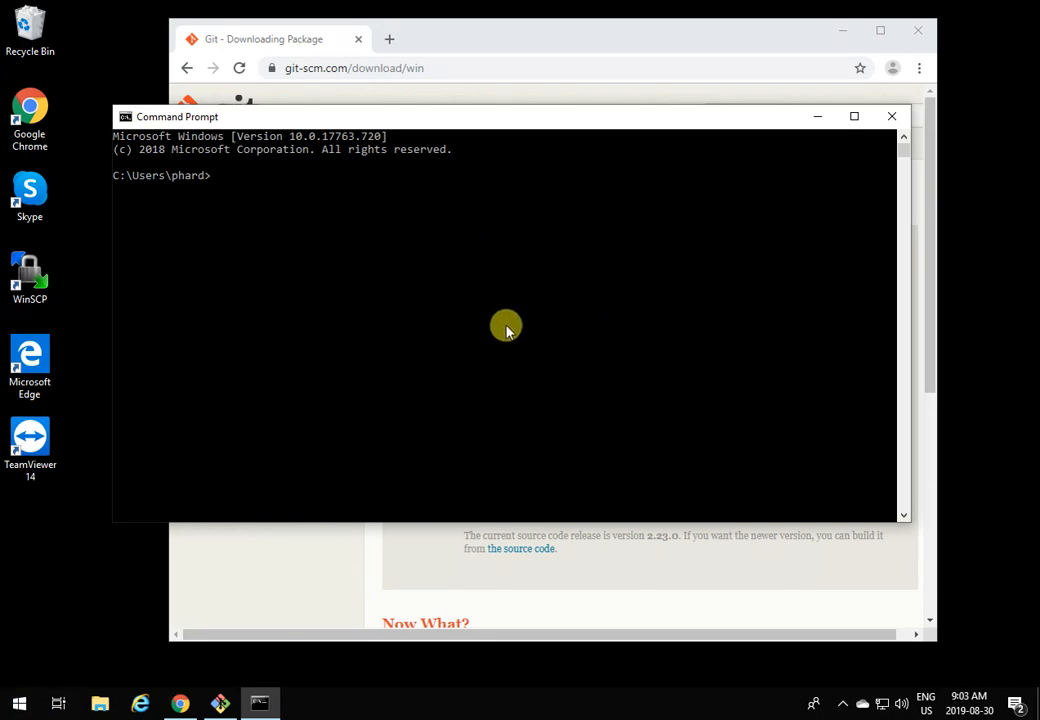
mouse_move(765, 162)
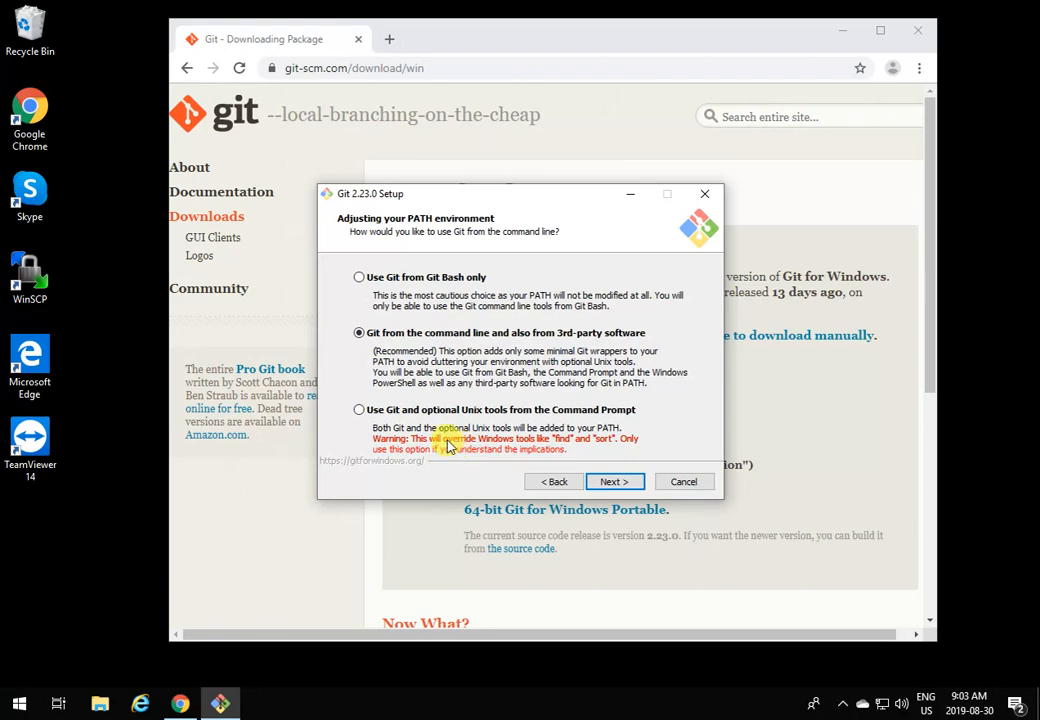
mouse_move(522, 453)
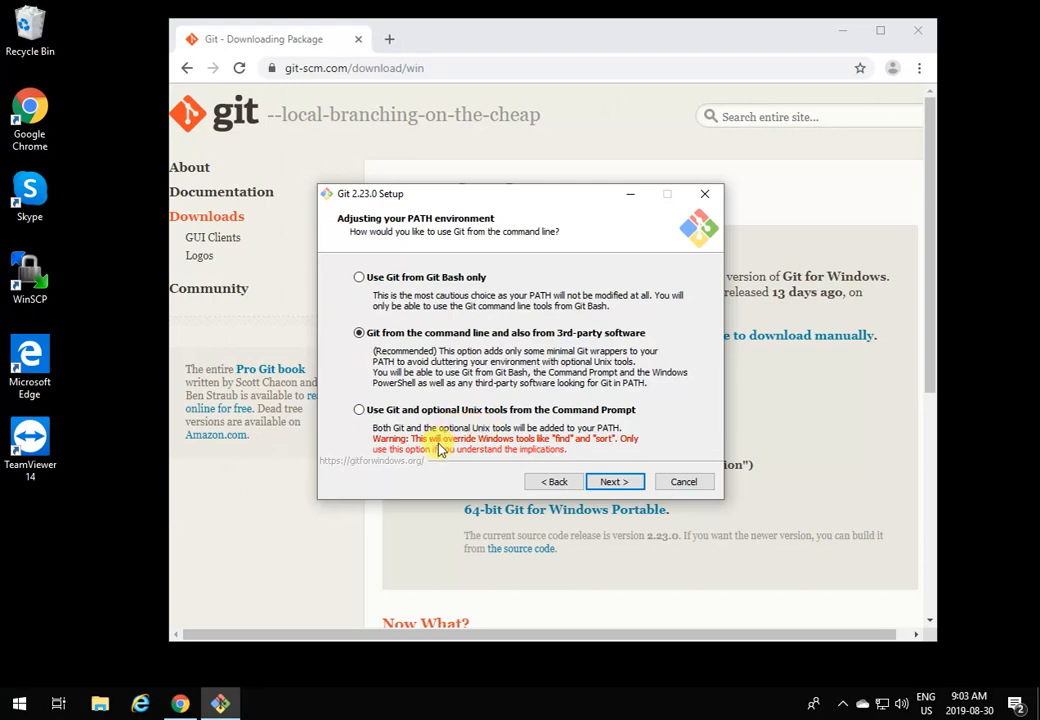
mouse_move(360, 415)
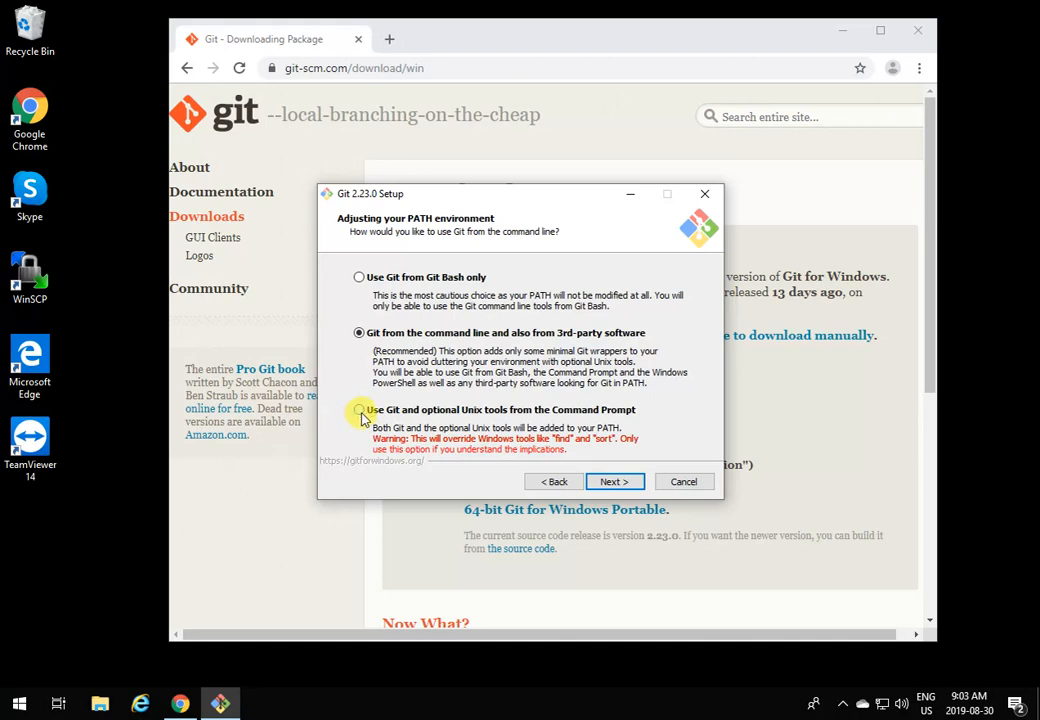
- Keep the recommended PATH option and continue to the SSH executable page
left_click(614, 481)
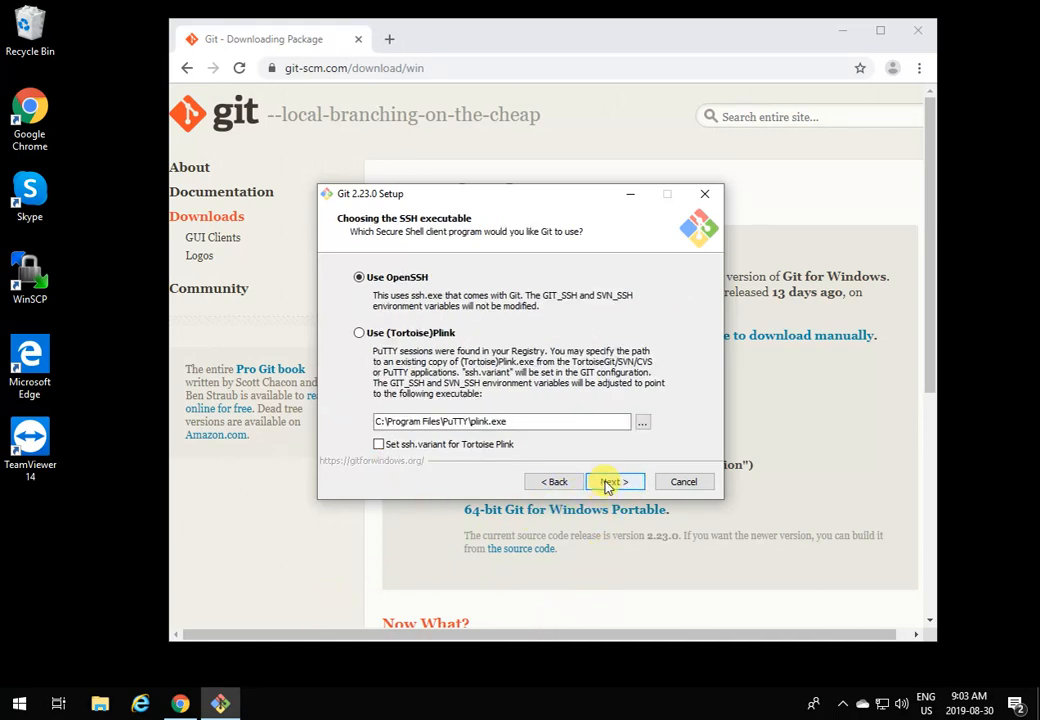
- Keep OpenSSH, OpenSSL, default line endings and MinTTY, and install Git
left_click(608, 481)
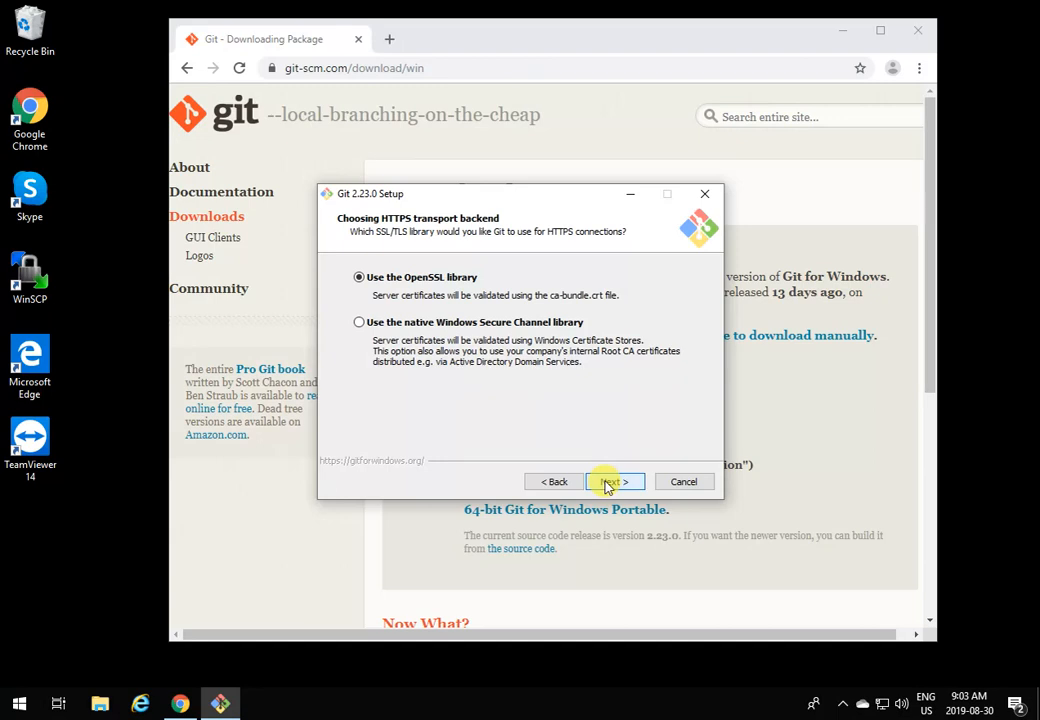
left_click(611, 481)
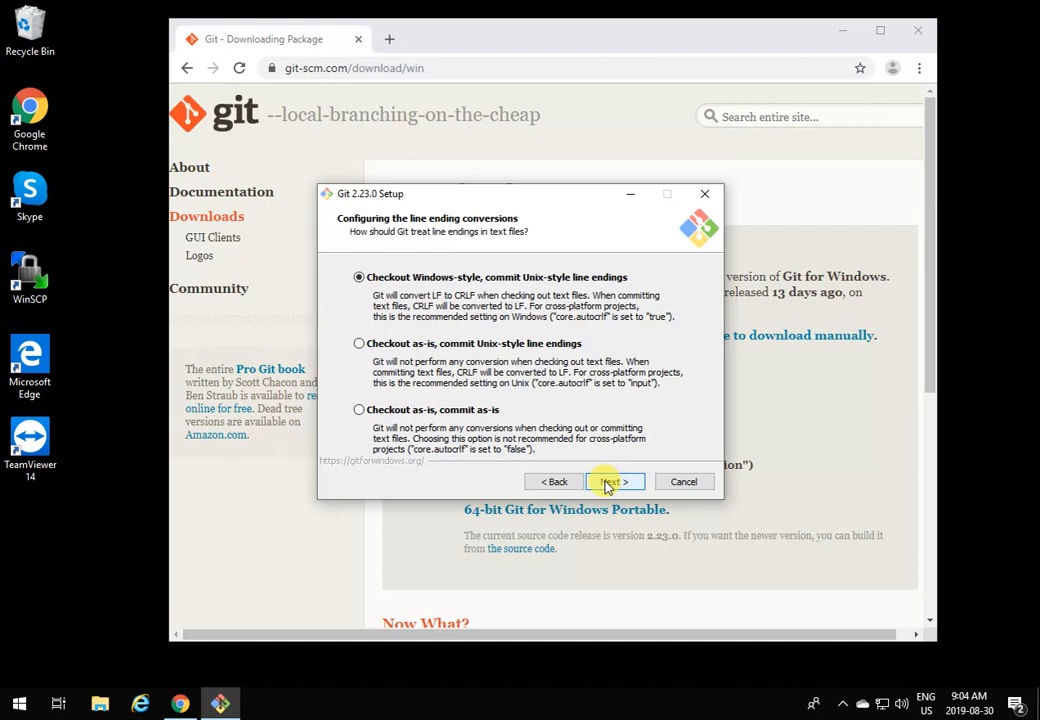
left_click(608, 481)
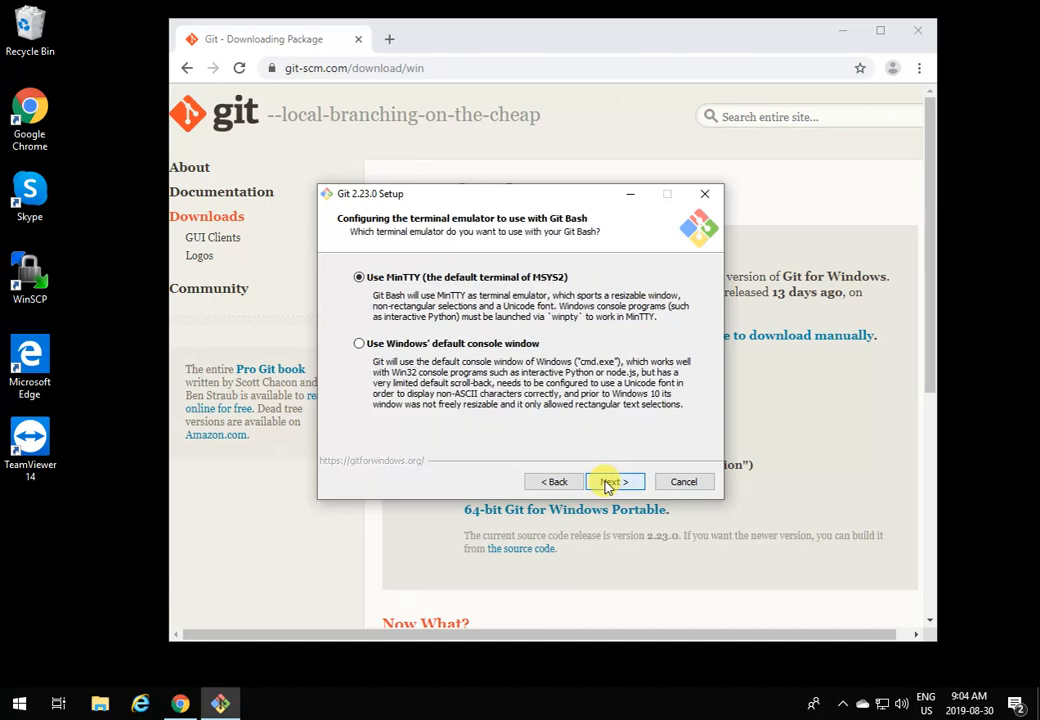
left_click(611, 481)
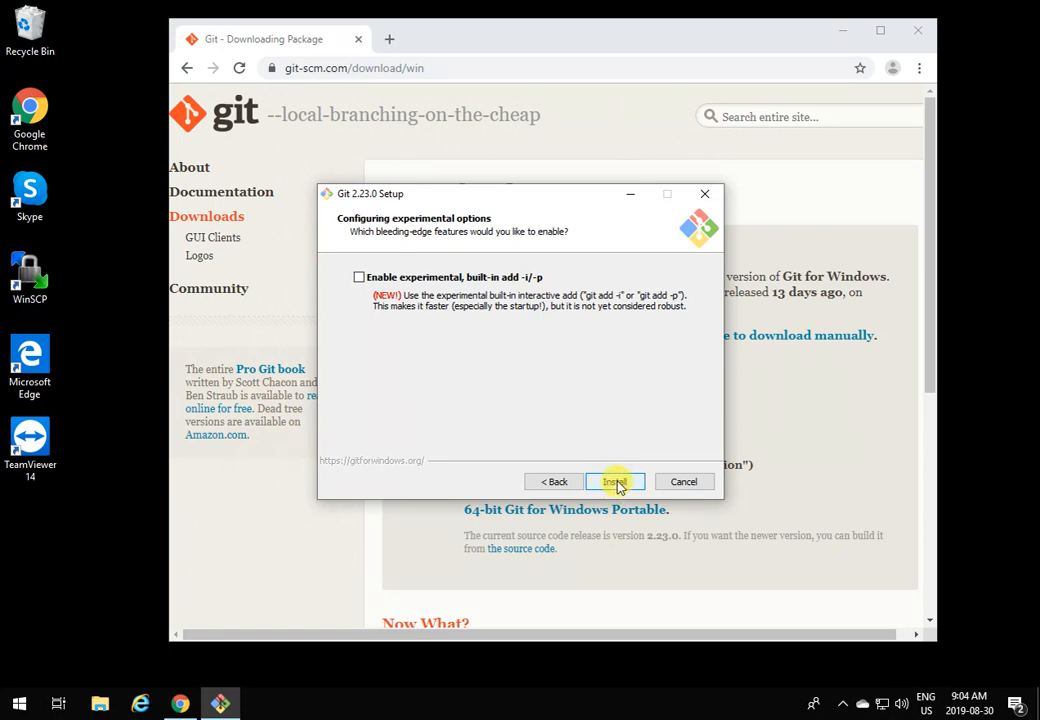
left_click(614, 481)
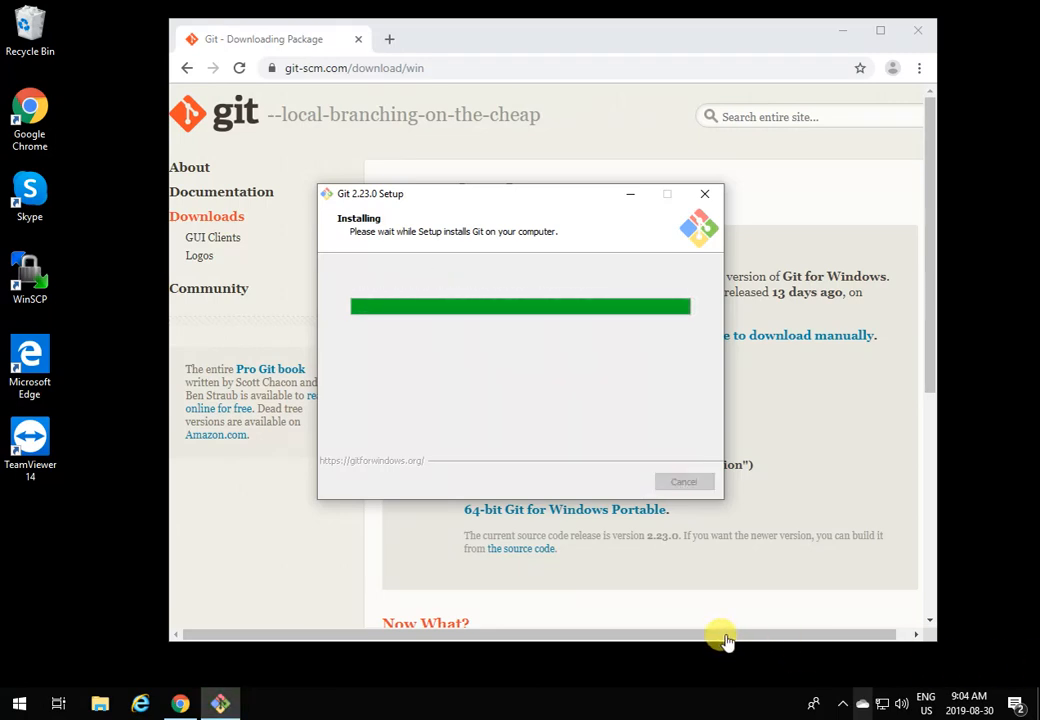
mouse_move(688, 573)
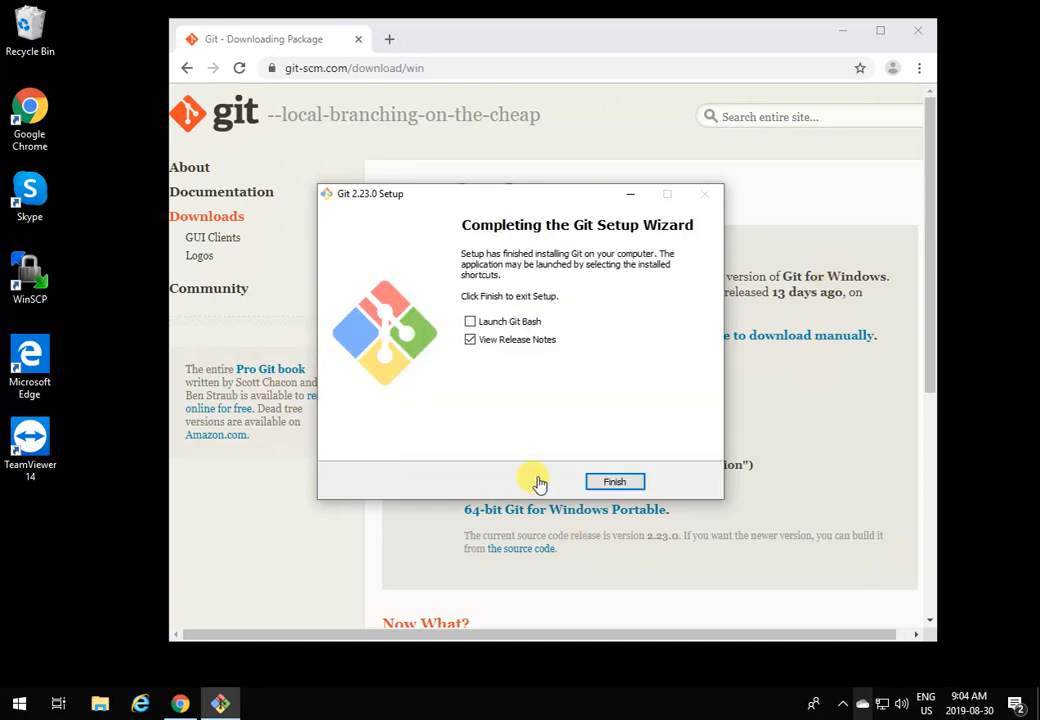
mouse_move(475, 361)
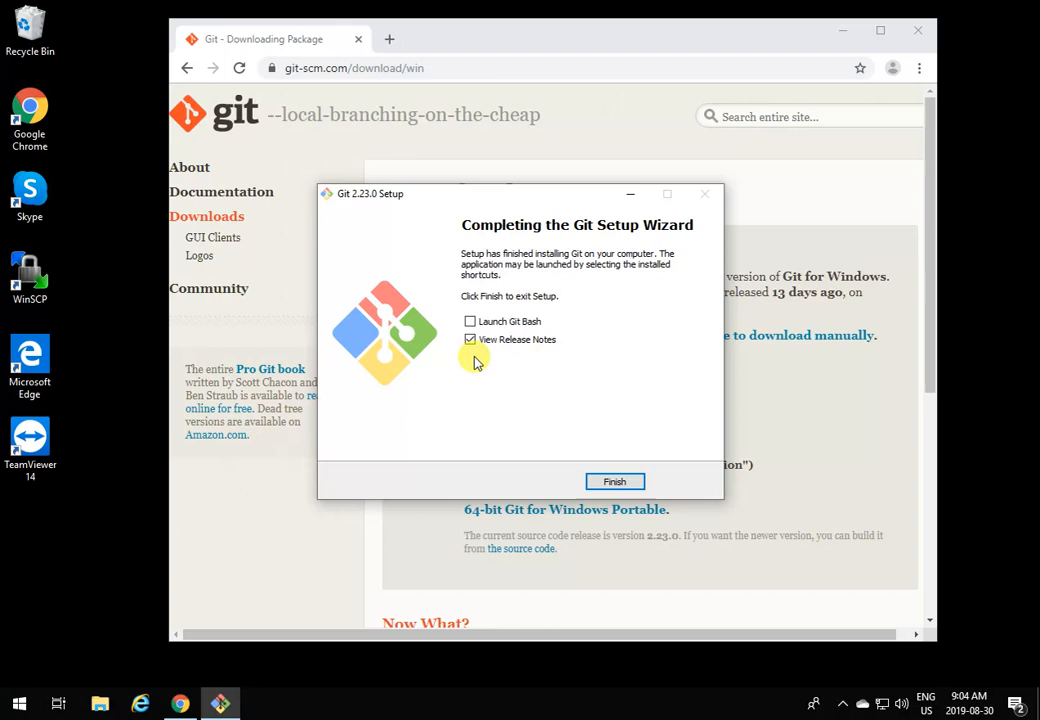
- Finish the setup wizard with 'View Release Notes' unchecked
left_click(470, 339)
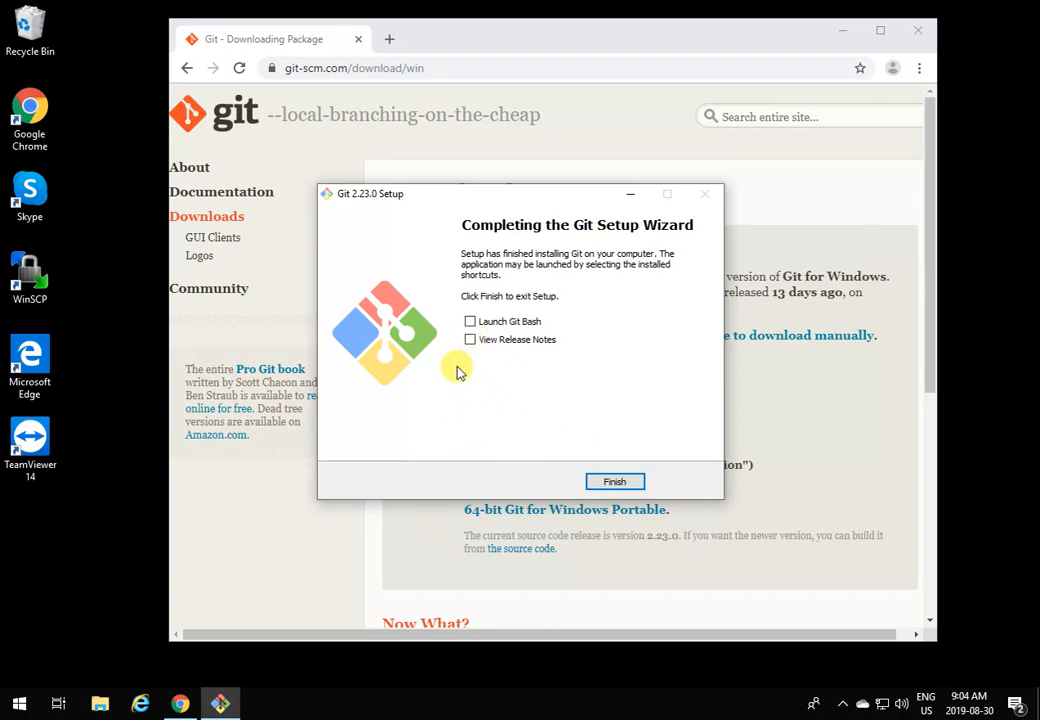
left_click(614, 481)
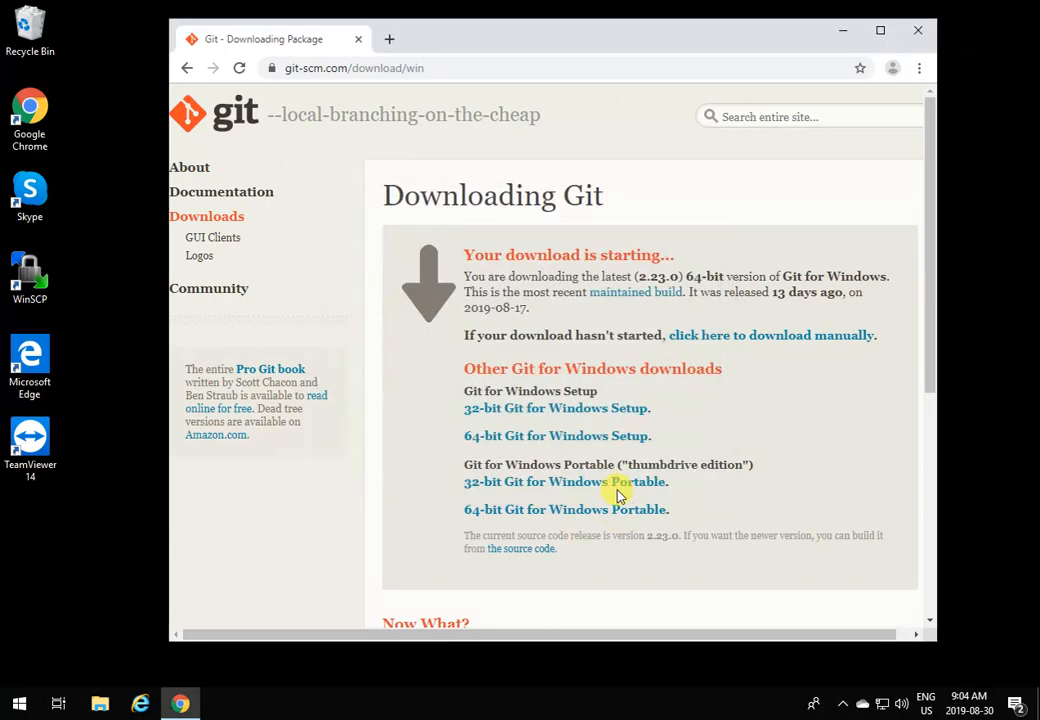
left_click(20, 703)
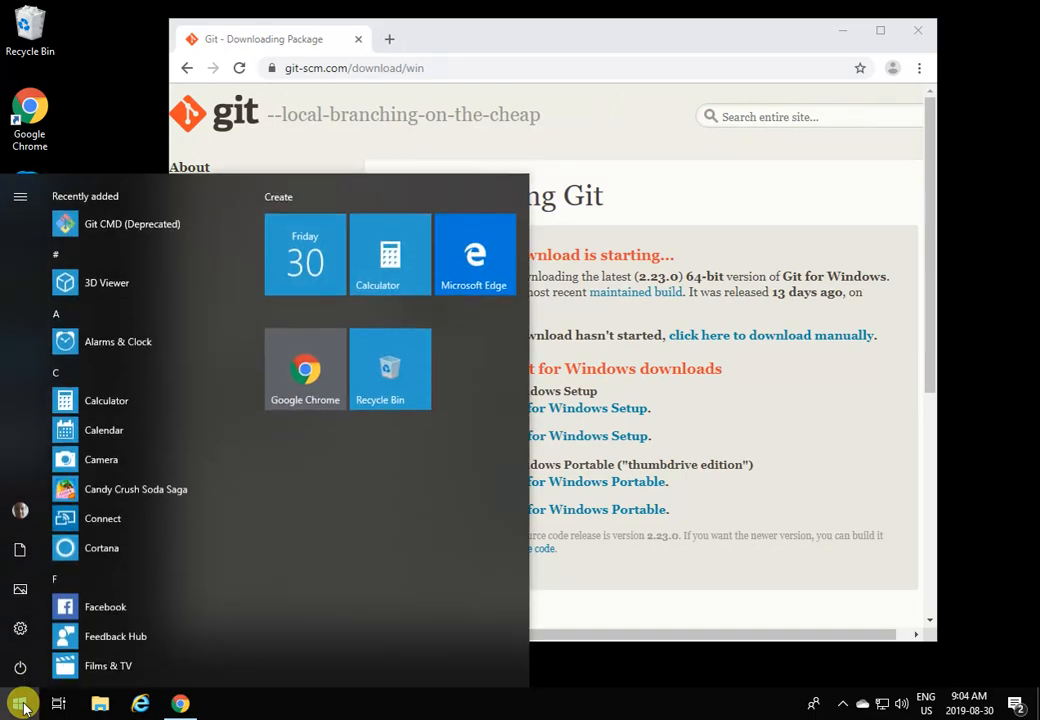
- Open Command Prompt, run git, change to C:\ and list it with ls and dir
left_click(20, 703)
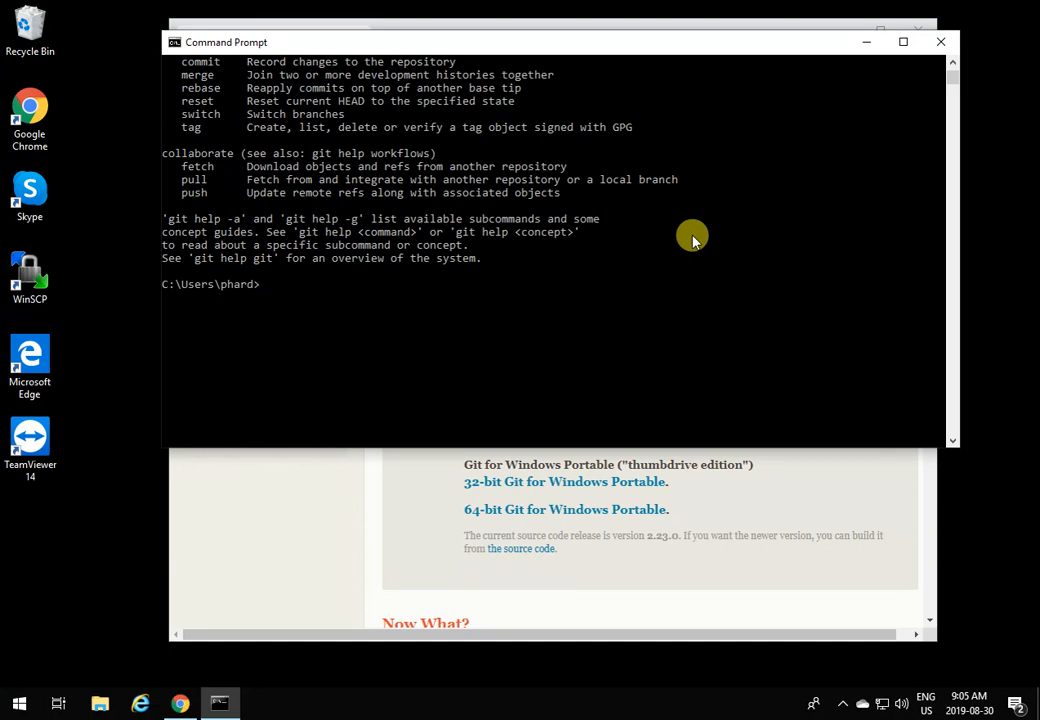
type("cd \\")
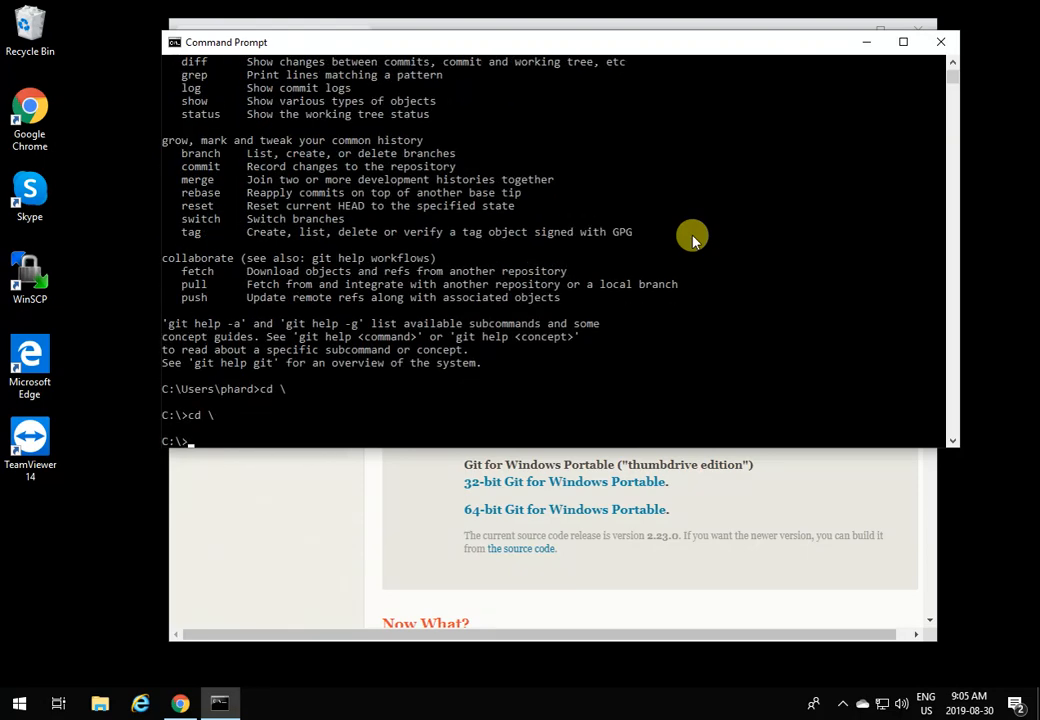
type("ls")
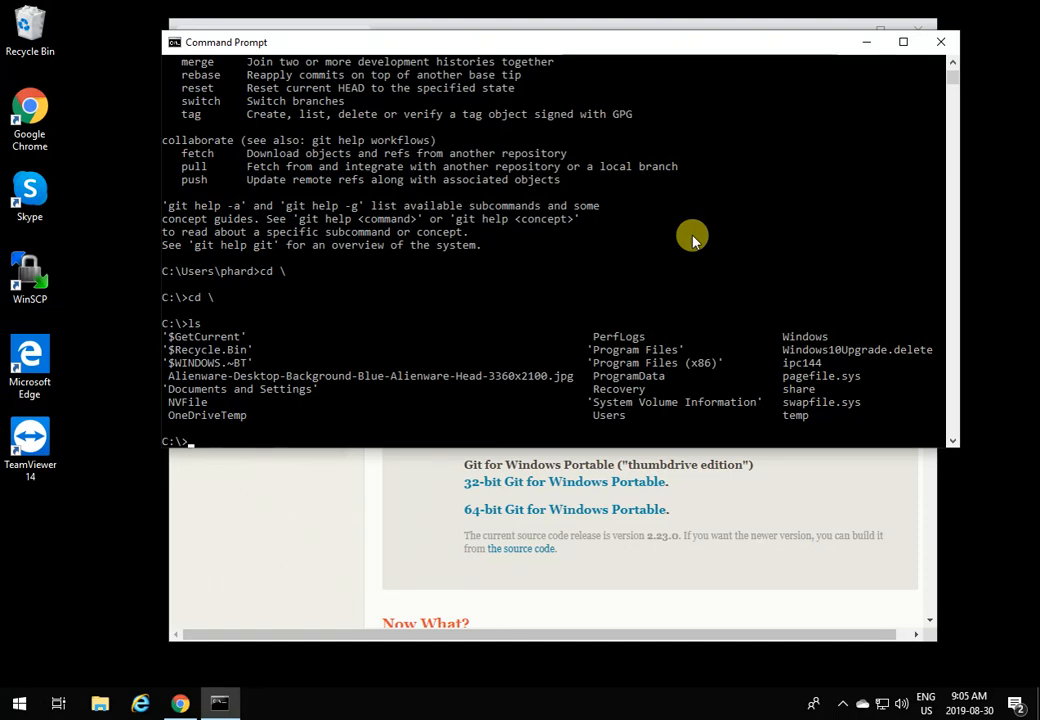
mouse_move(394, 335)
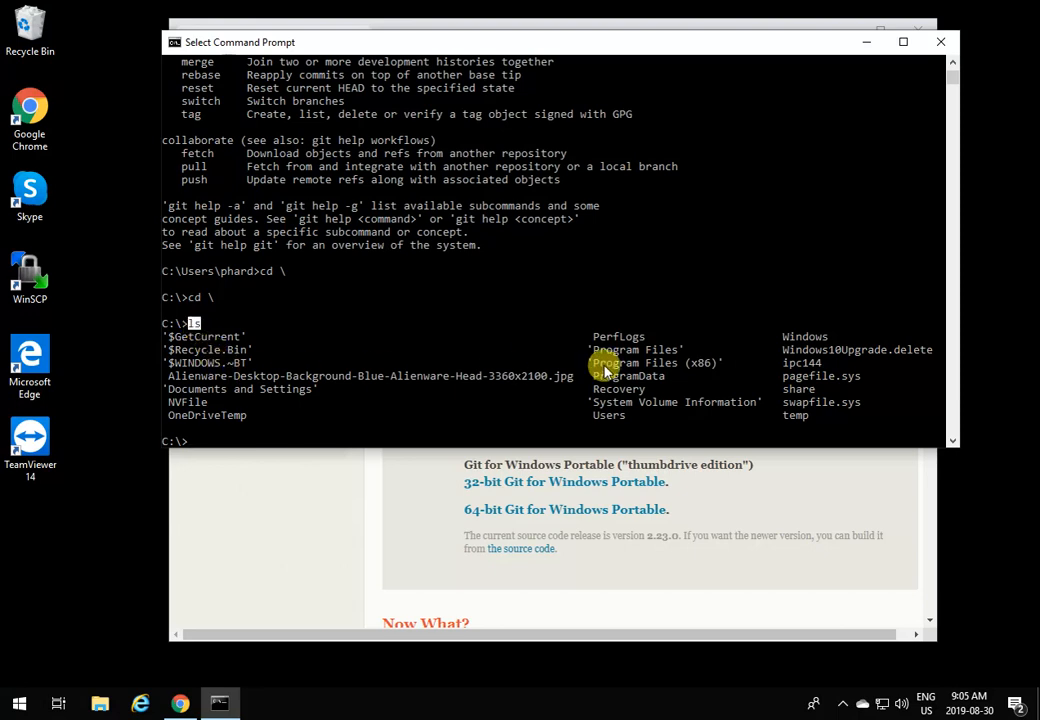
mouse_move(375, 407)
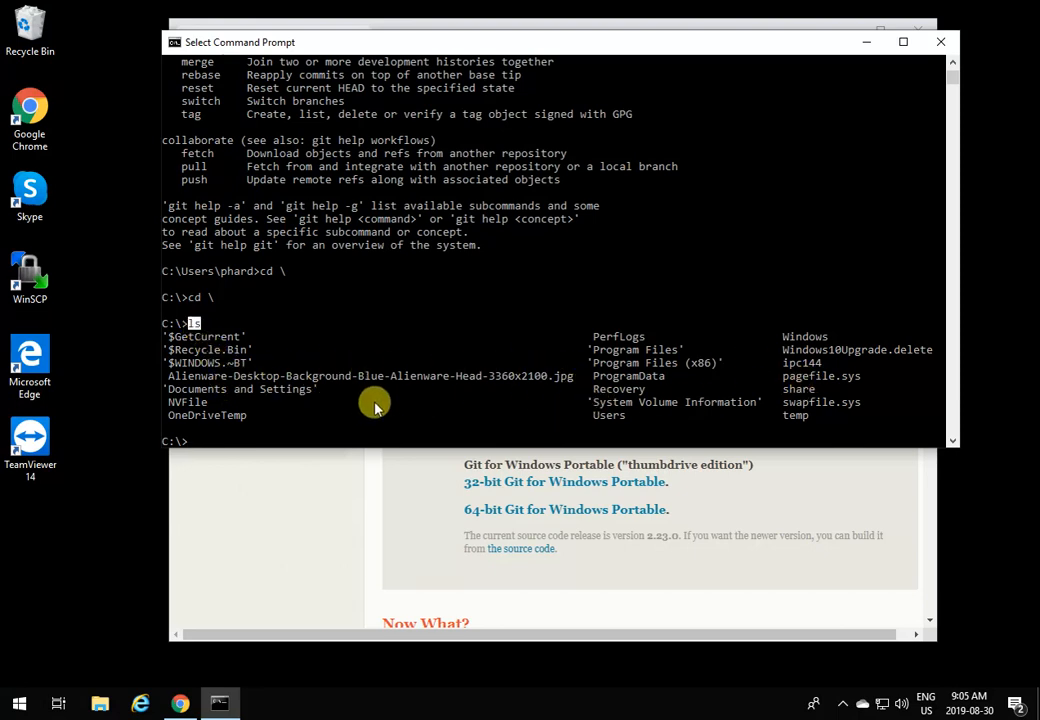
mouse_move(580, 385)
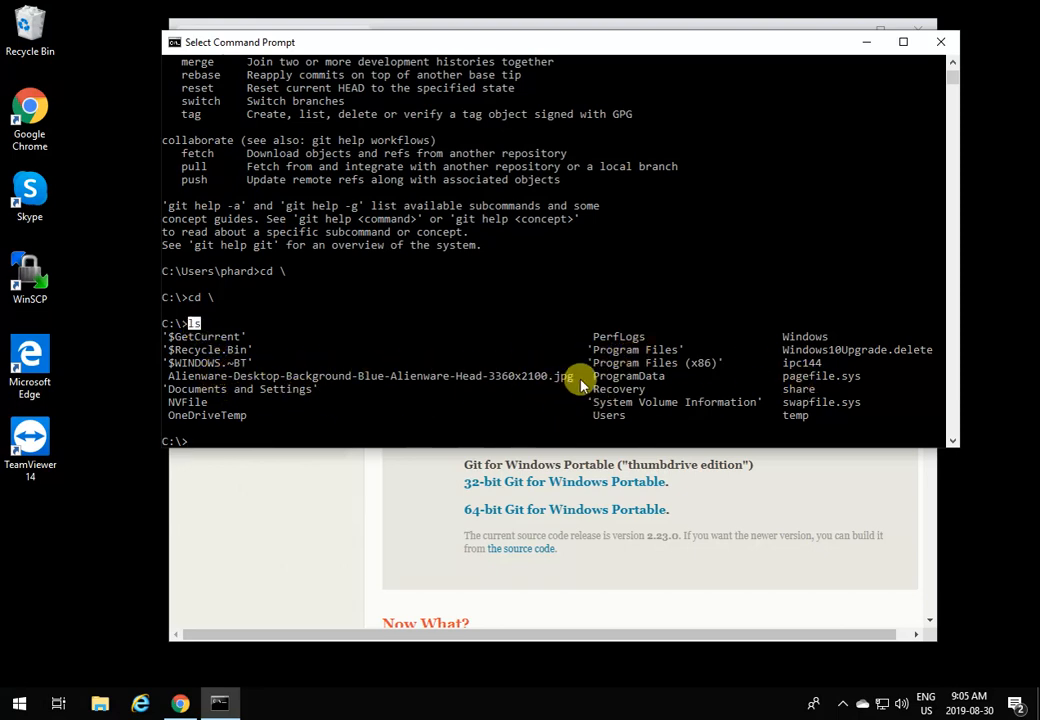
type("dir")
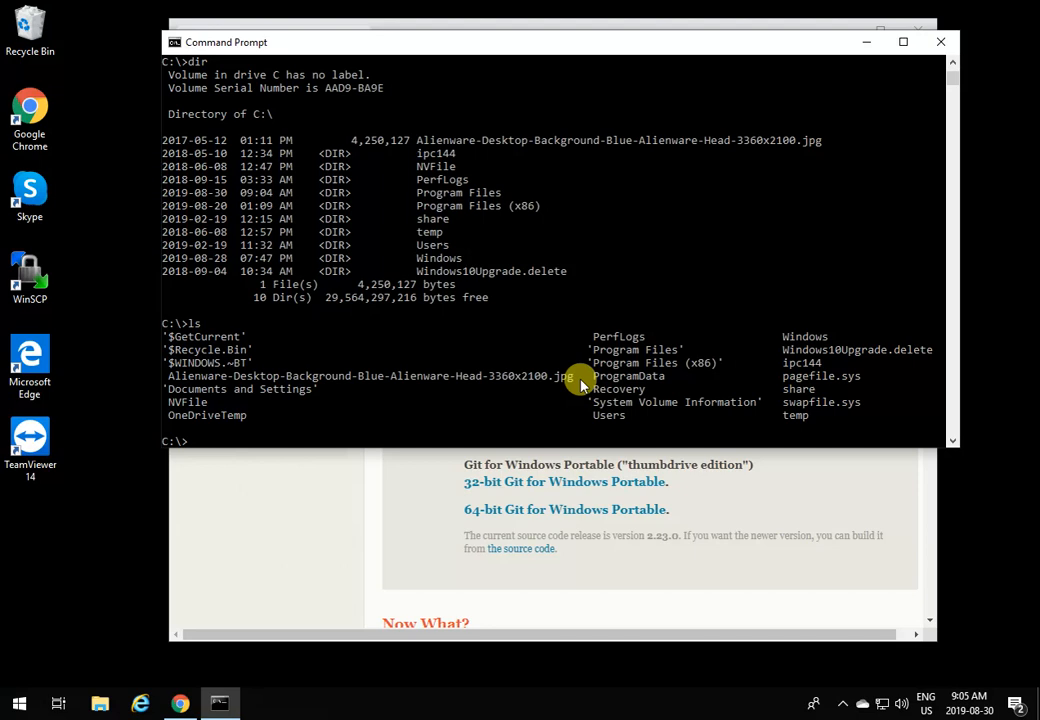
- Create the oop244 folder with mkdir, cd into it, and list its contents
type("mdk")
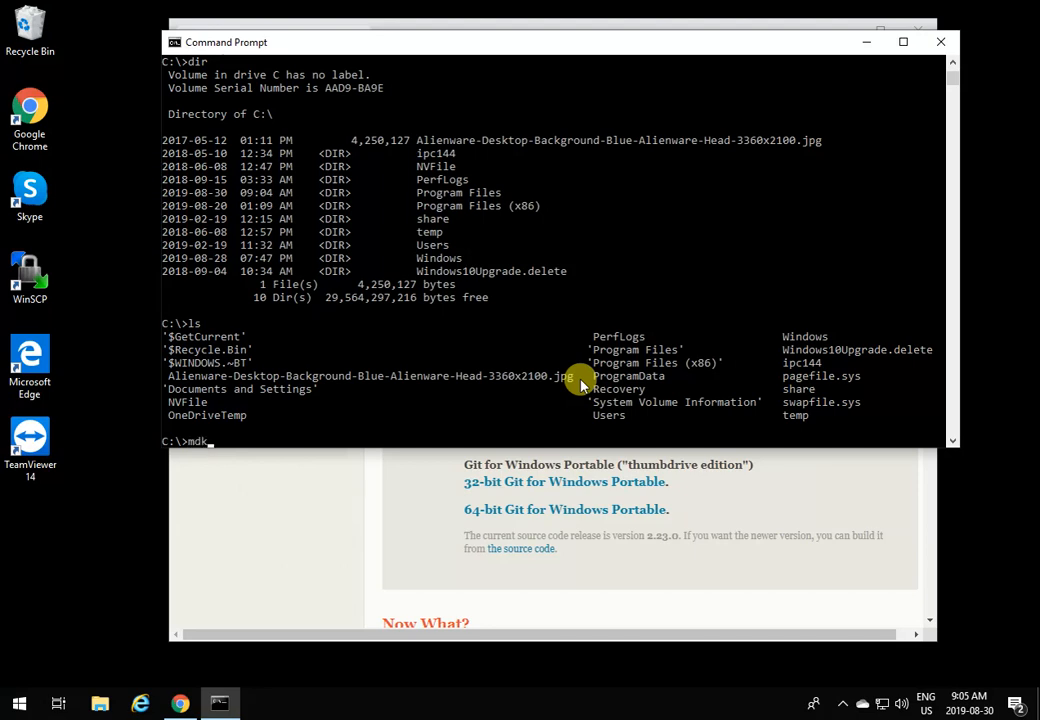
type("ir")
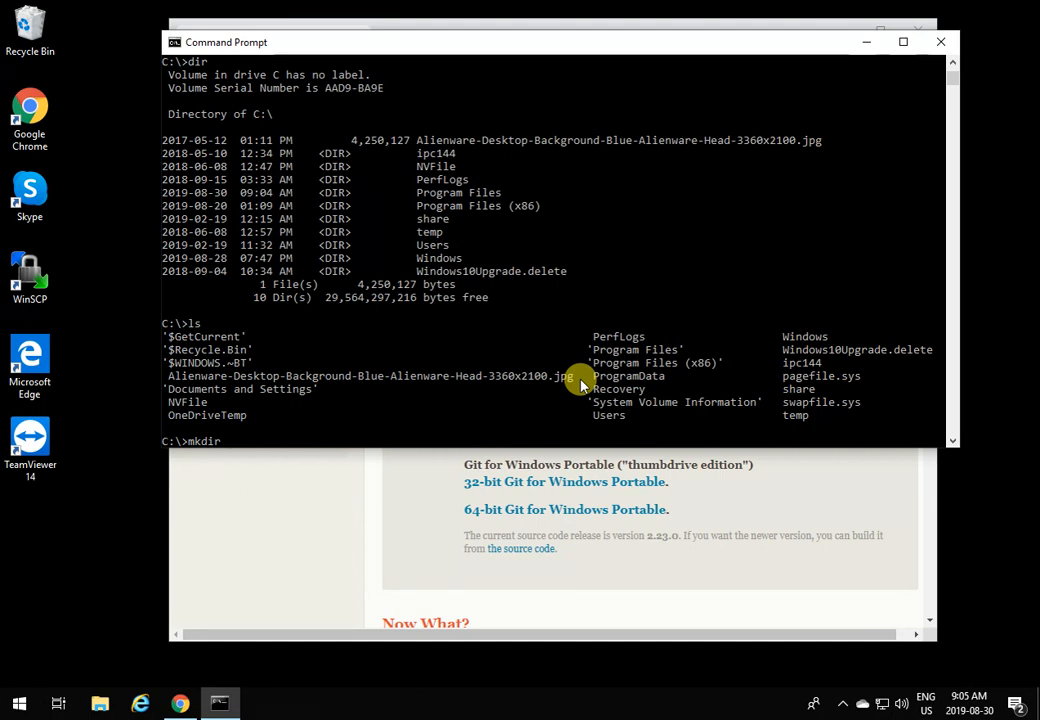
type("op")
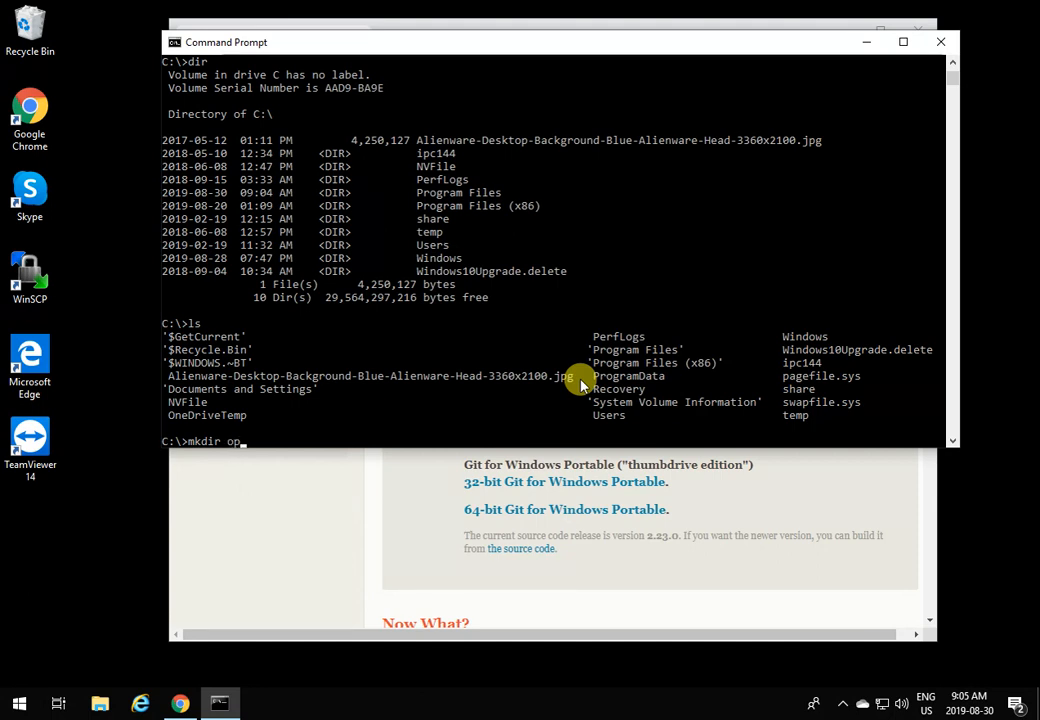
key("BackSpace")
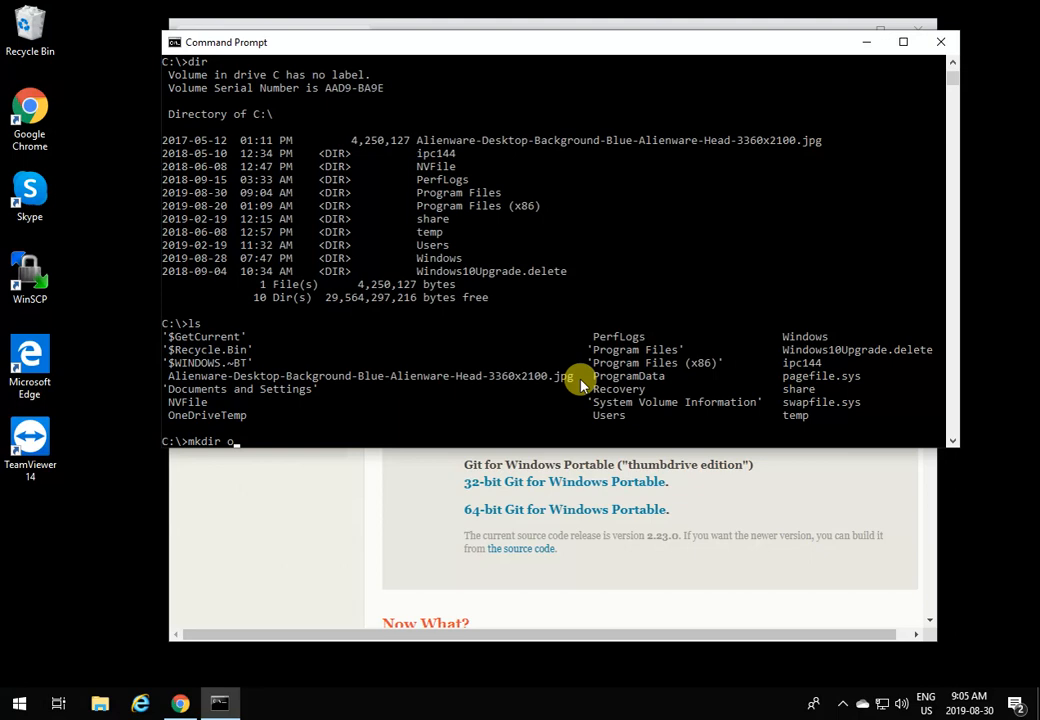
type("op244")
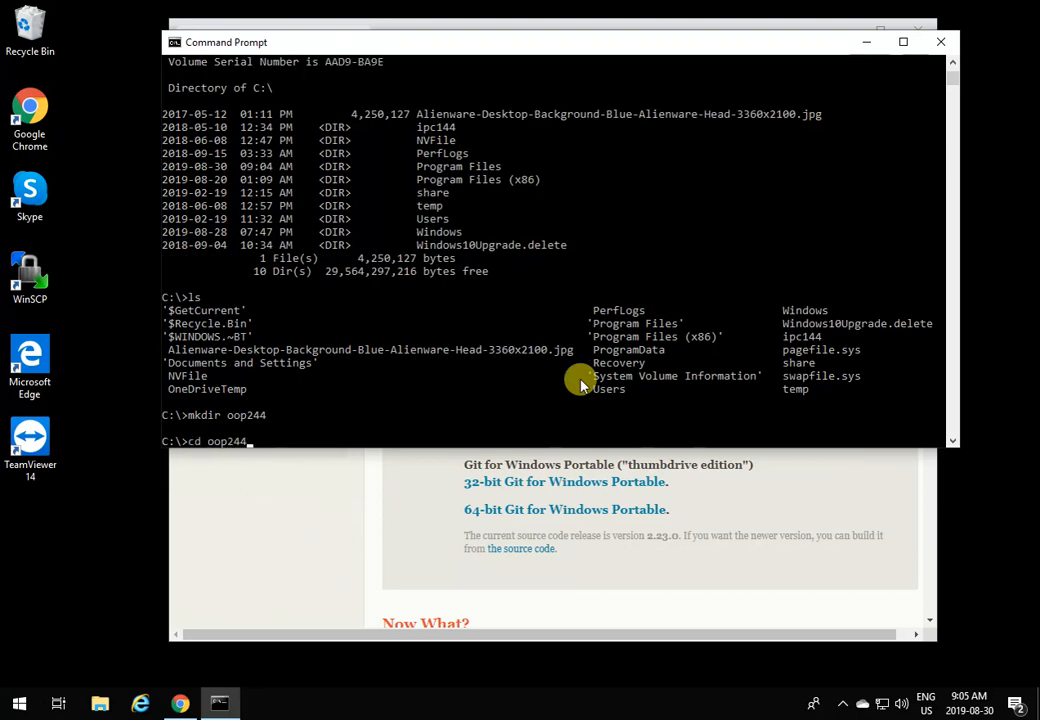
type("ls")
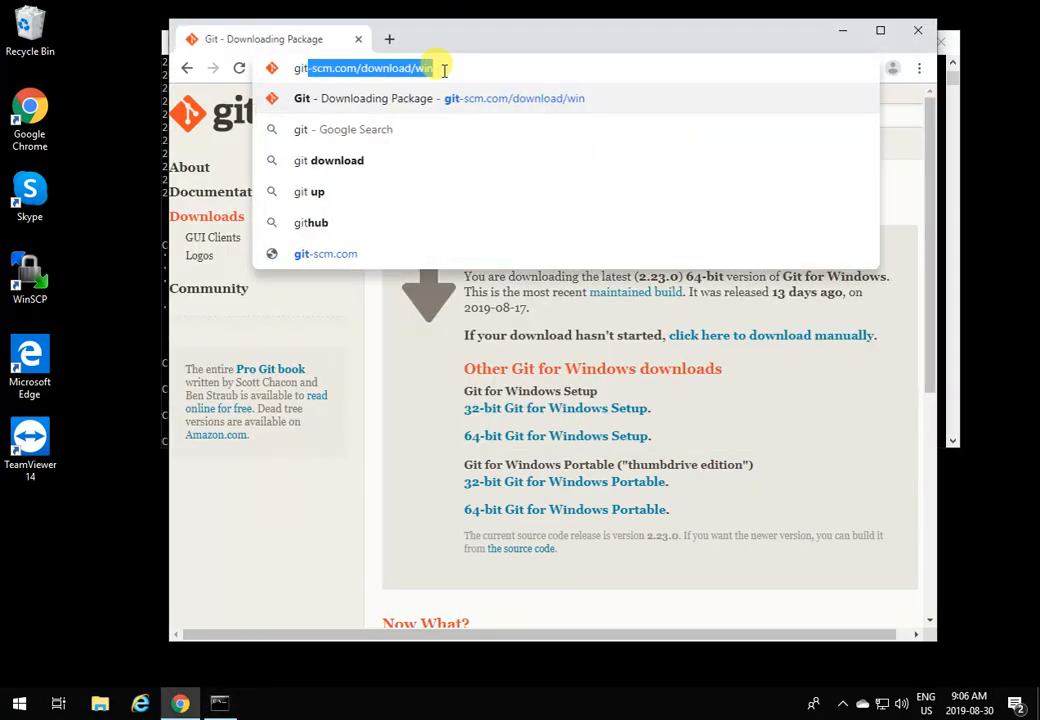
- Go to github.com/Seneca-244200 and scroll down to its repository list
type("github.com/")
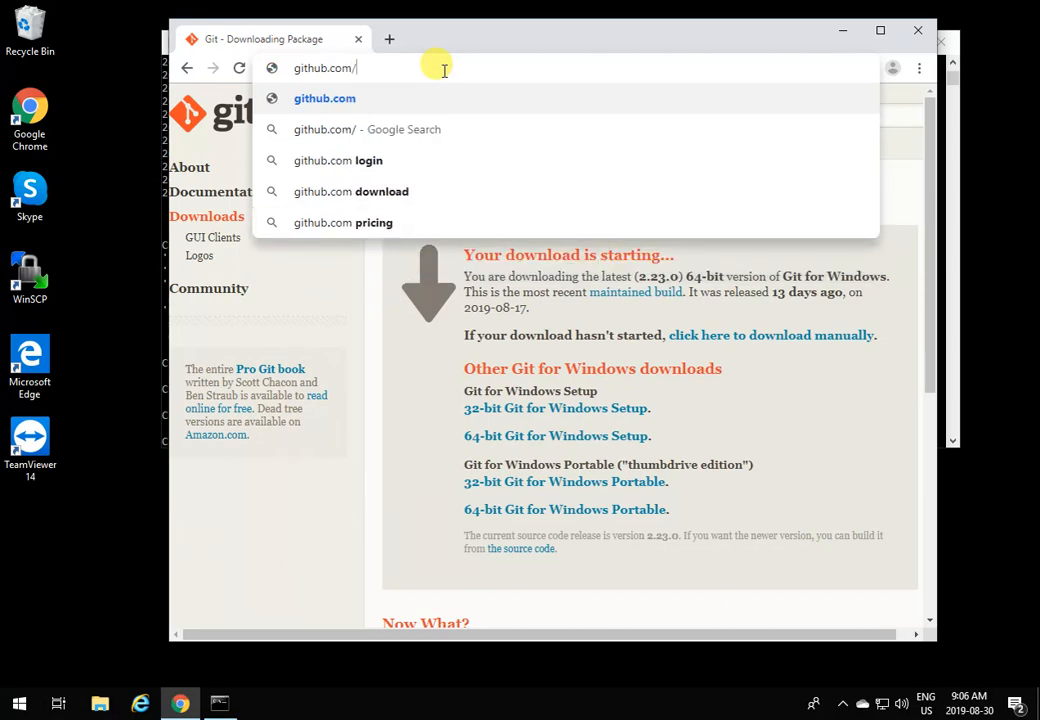
type("oop")
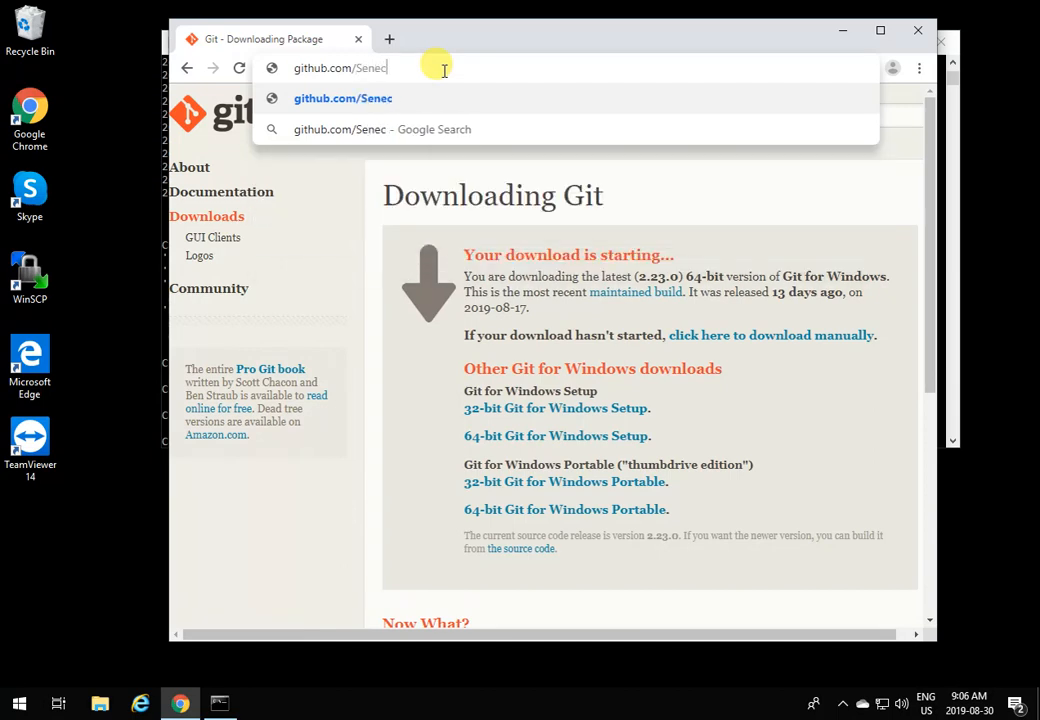
type("a")
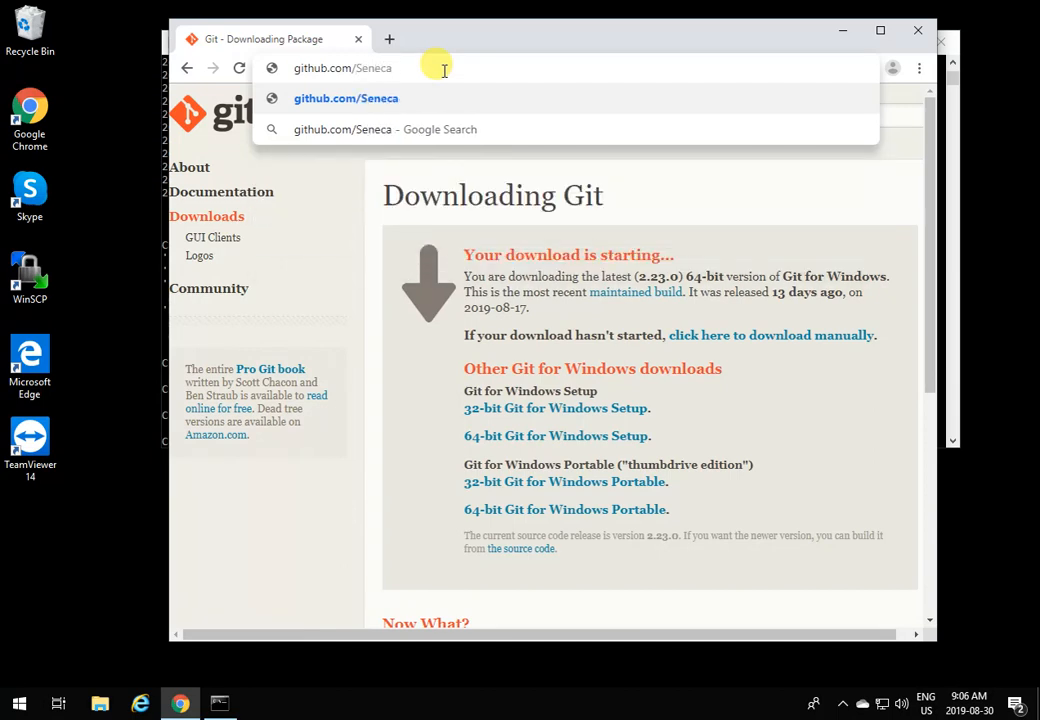
type("-244200")
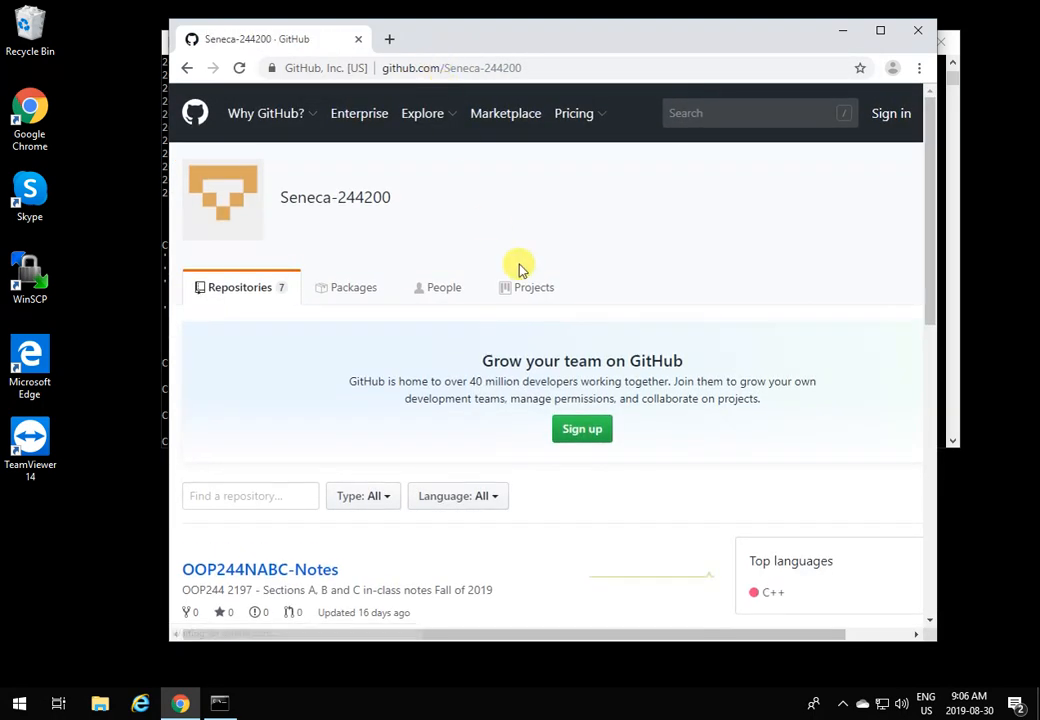
scroll("down", 3)
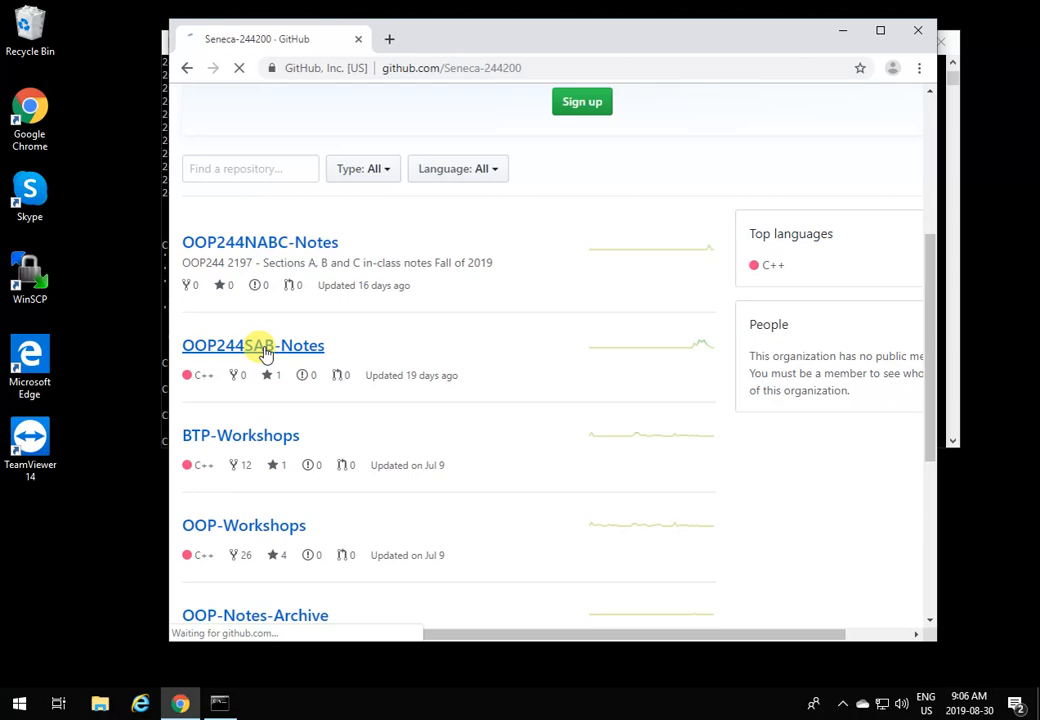
- Open OOP244SAB-Notes and copy its HTTPS clone URL from 'Clone or download'
left_click(253, 345)
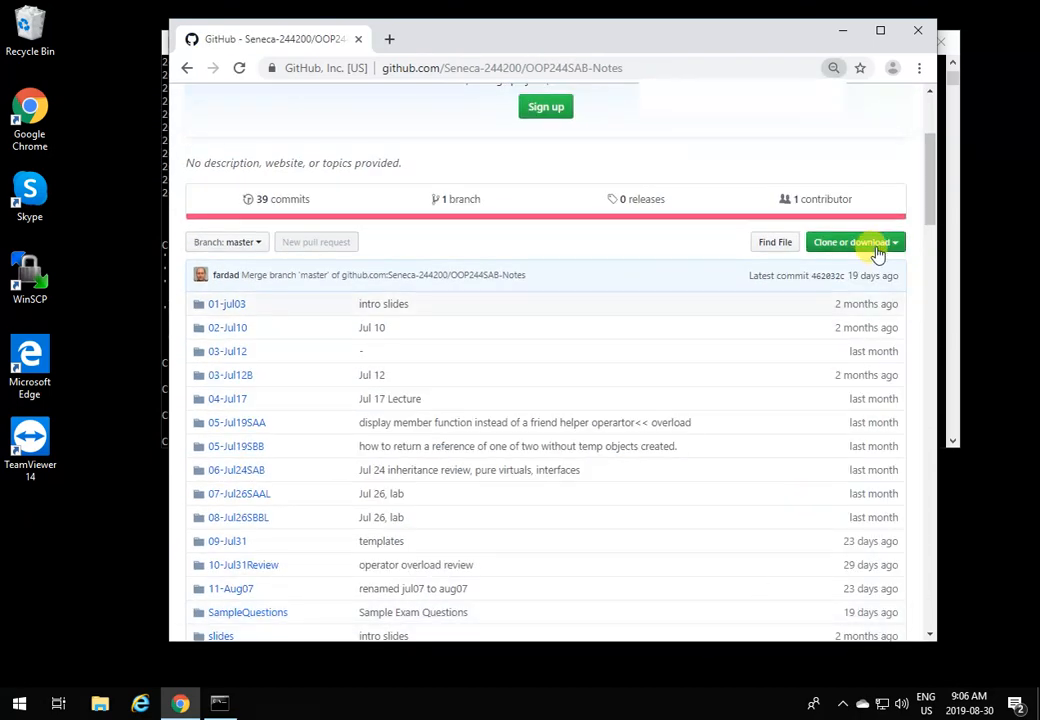
left_click(852, 242)
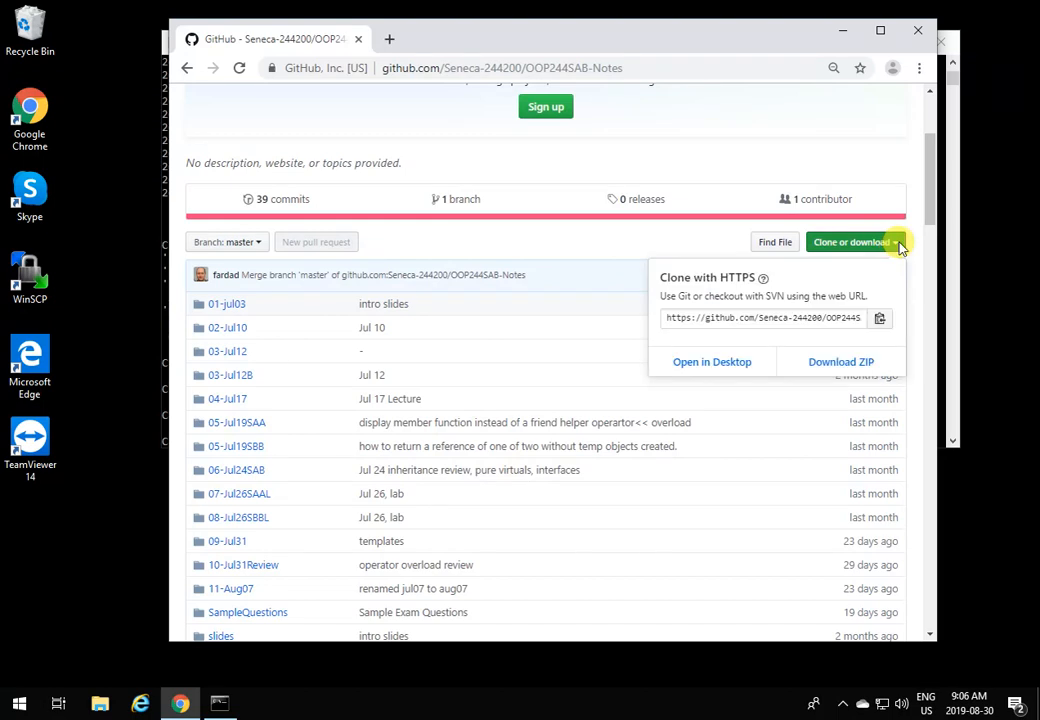
mouse_move(697, 336)
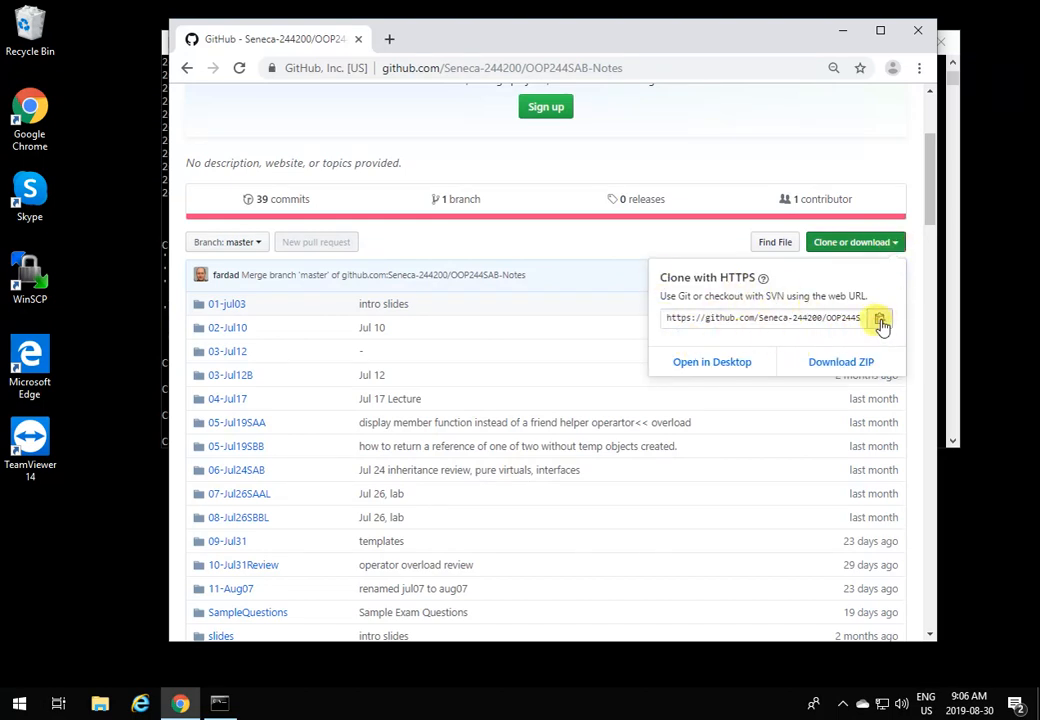
left_click(879, 318)
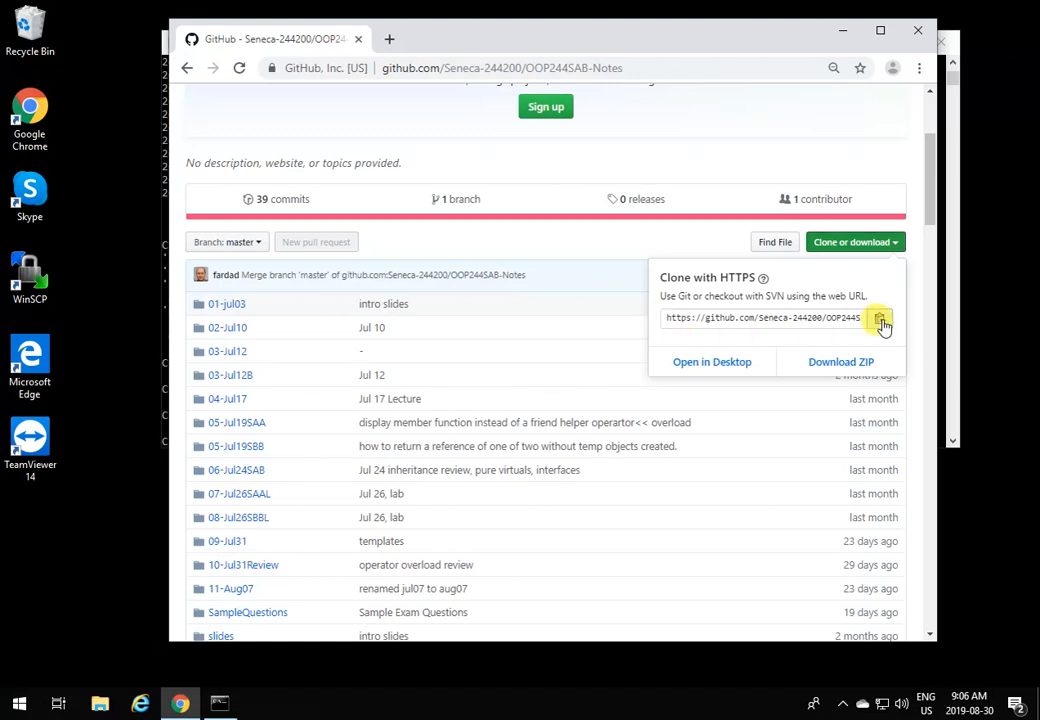
left_click(879, 317)
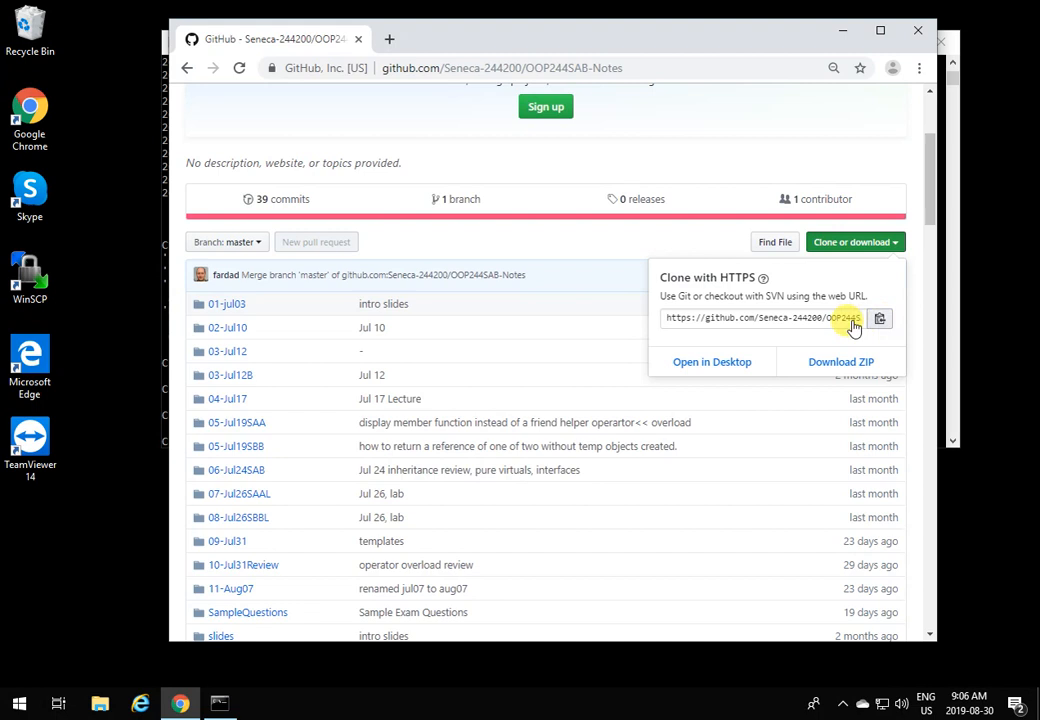
left_click(760, 317)
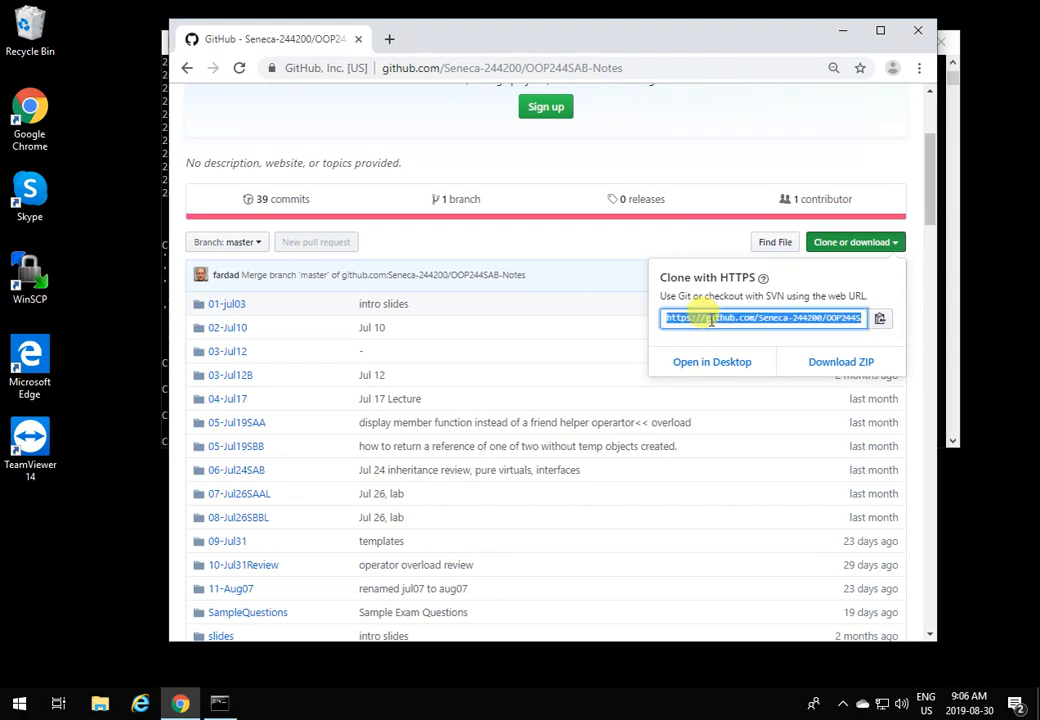
right_click(765, 317)
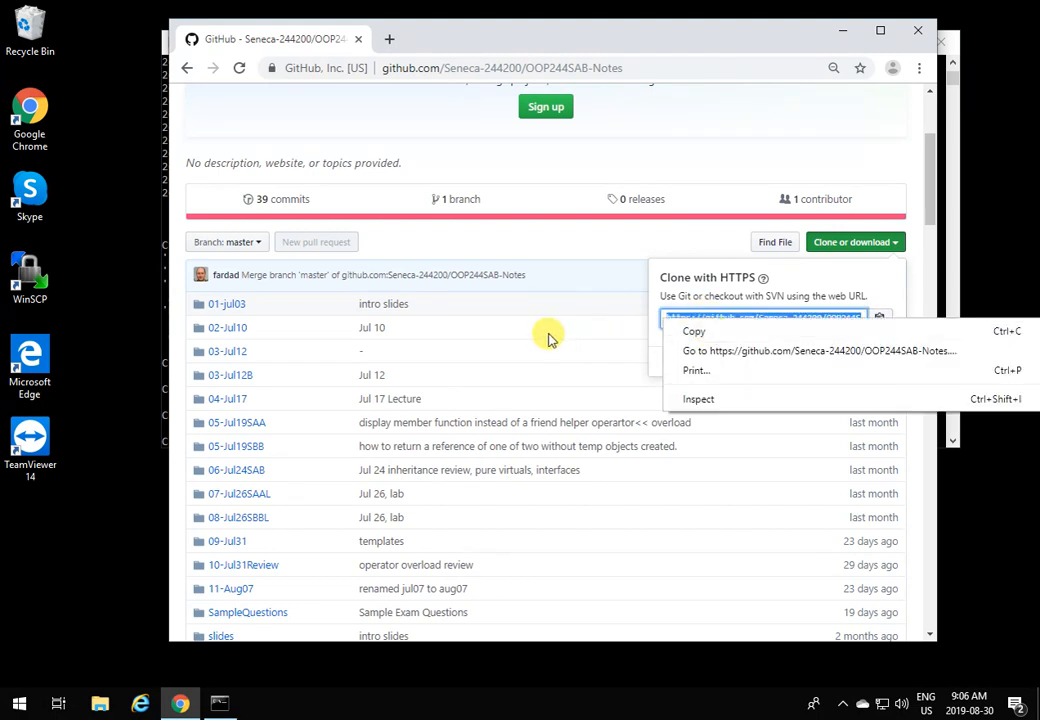
left_click(770, 150)
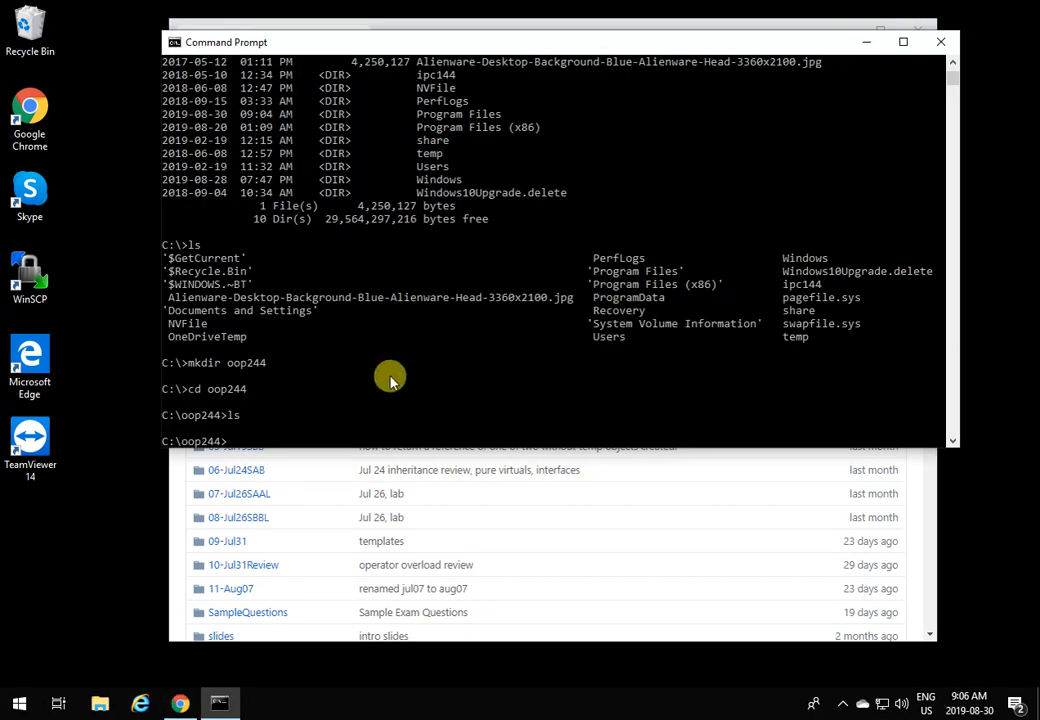
- Clone OOP244SAB-Notes into C:\oop244 and list its lecture folders from inside the clone
type("git clone https://github.com/Seneca-244200/OOP244SAB-Notes.git")
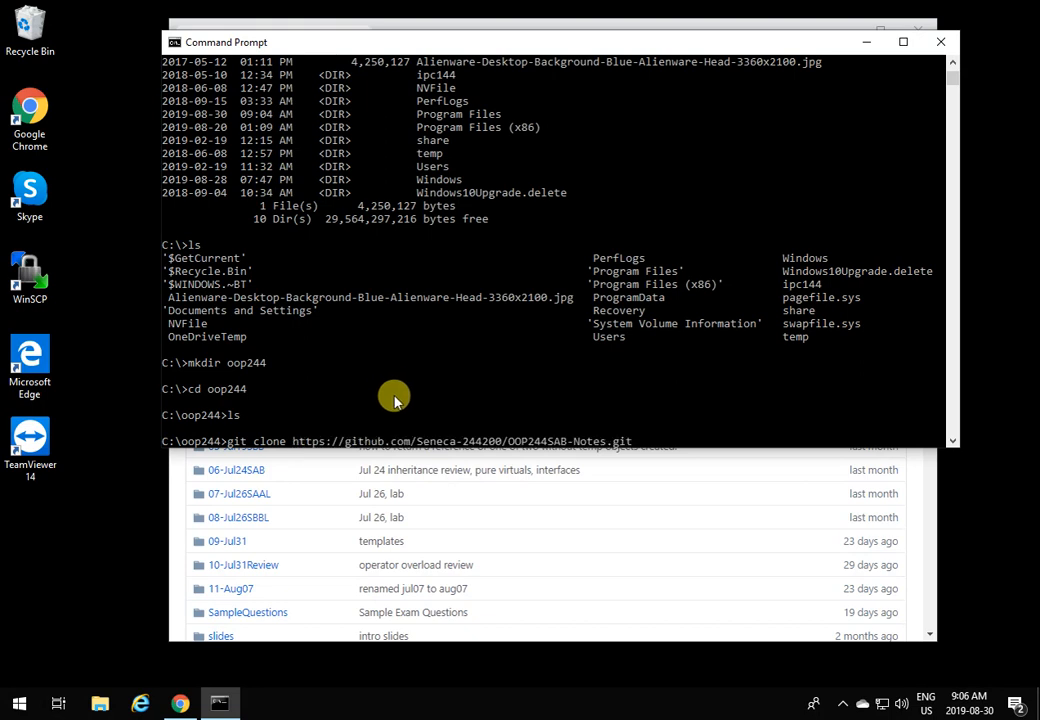
mouse_move(636, 445)
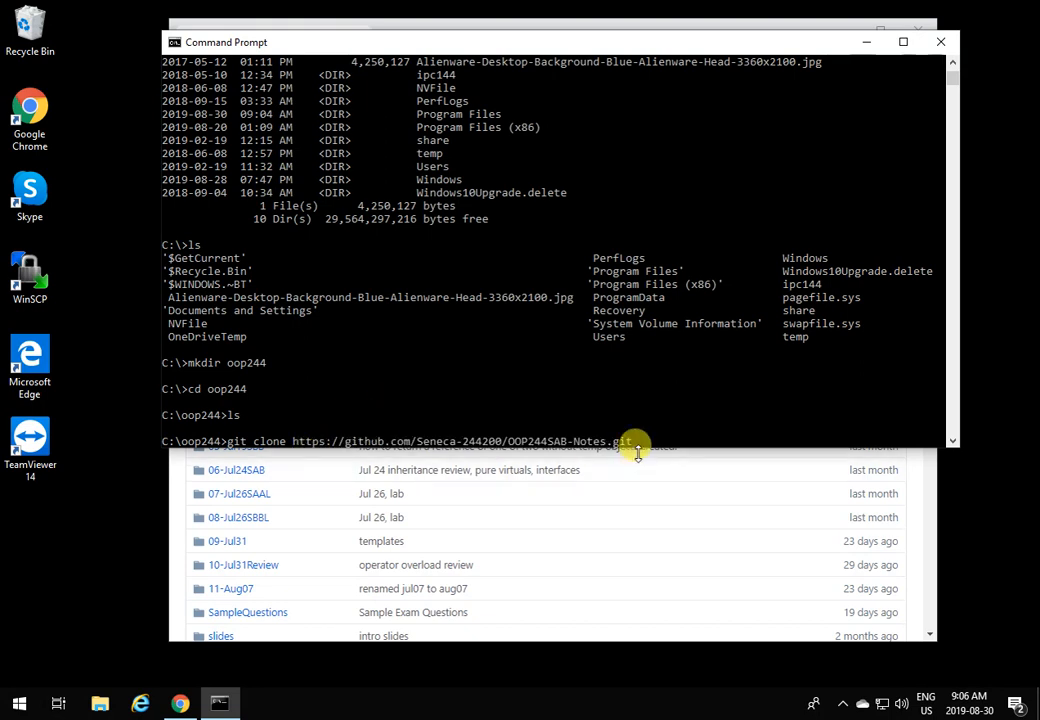
mouse_move(647, 470)
type("ls")
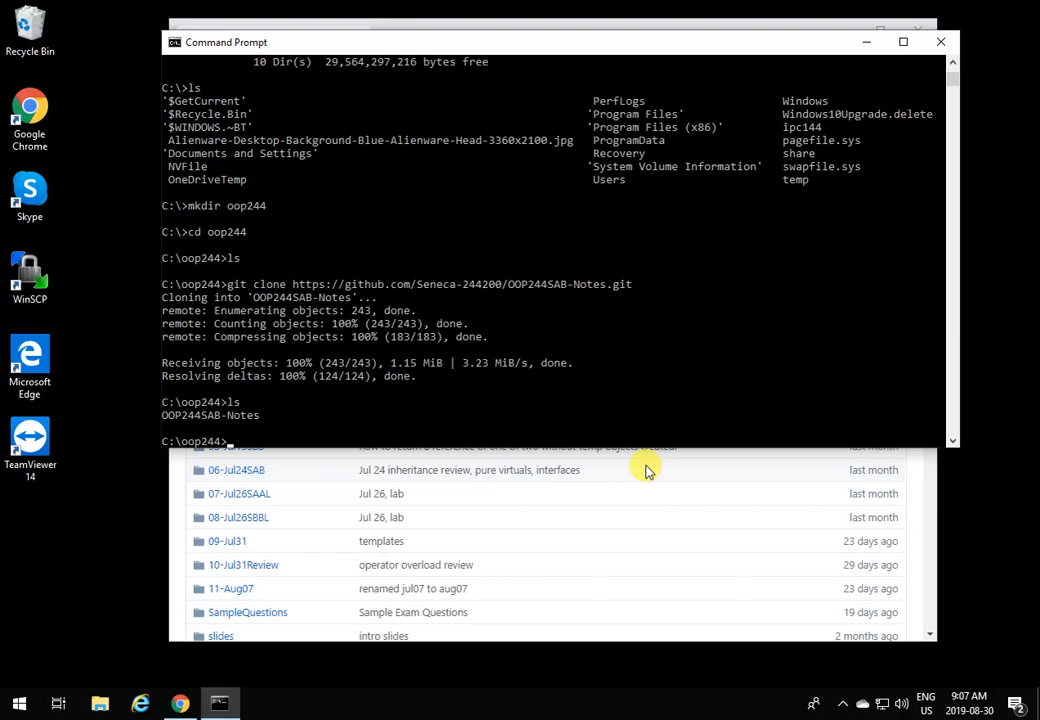
type("cd OOP244SAB-Notes")
type("ls")
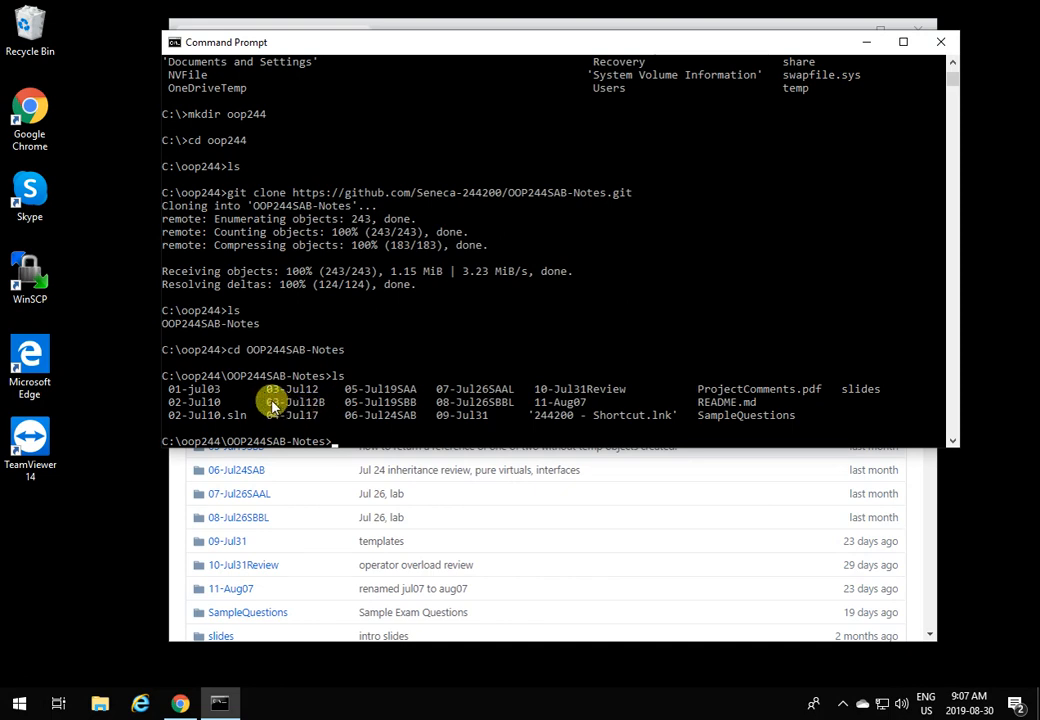
mouse_move(395, 442)
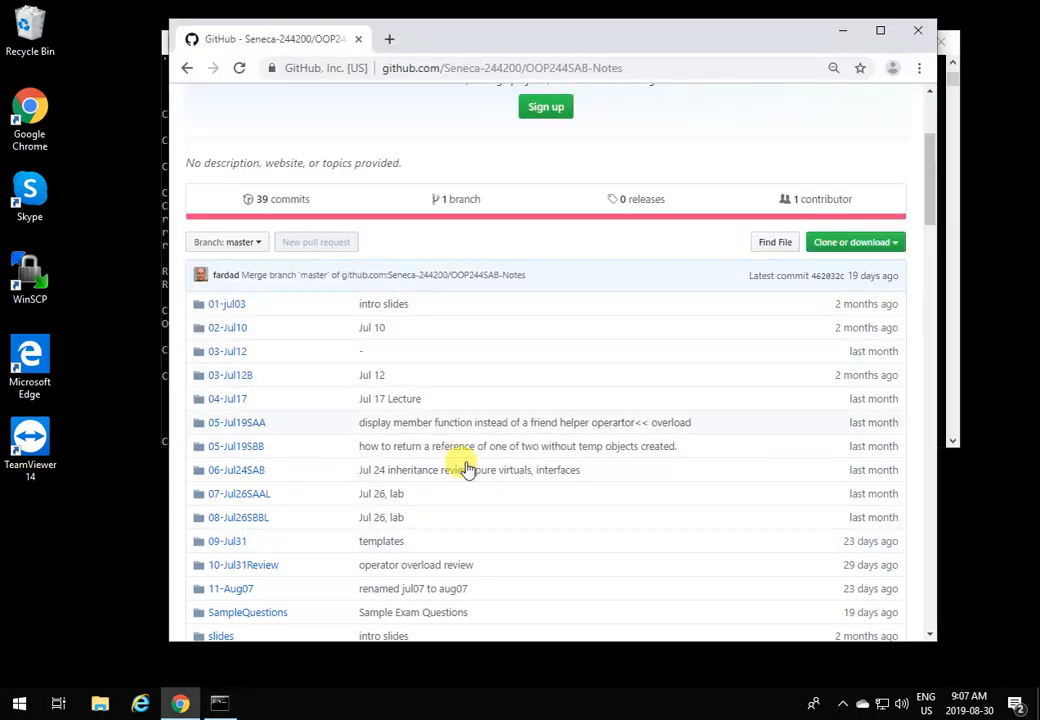
mouse_move(677, 550)
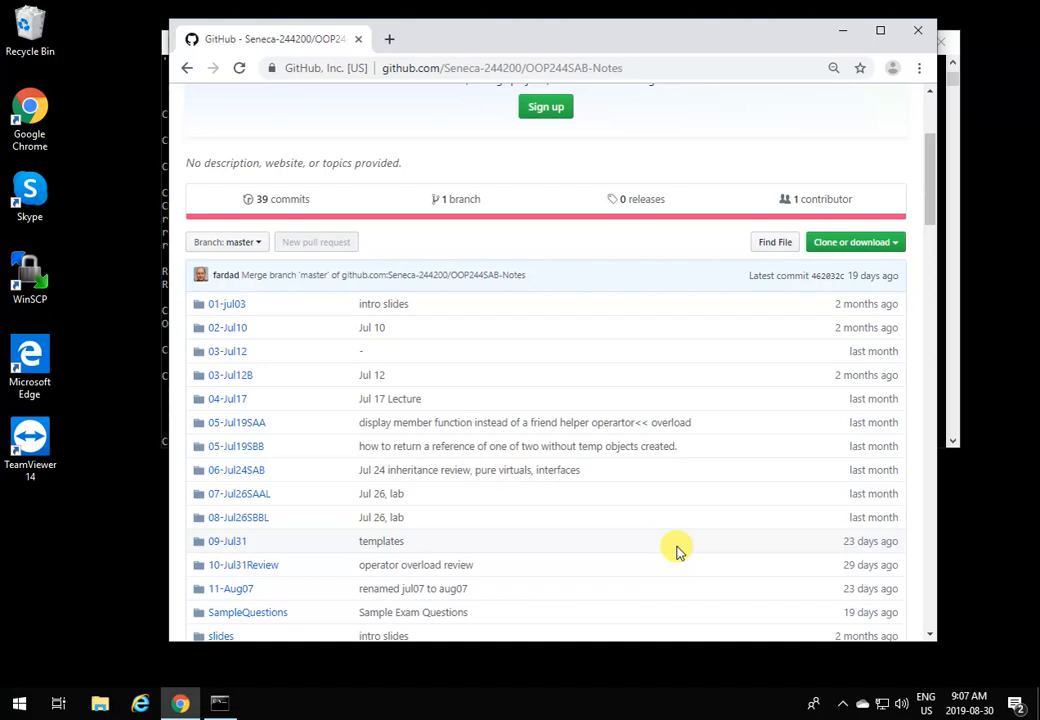
- Scroll through the OOP244SAB-Notes README showing the in-class notes and OOP244 links
scroll("down", 3)
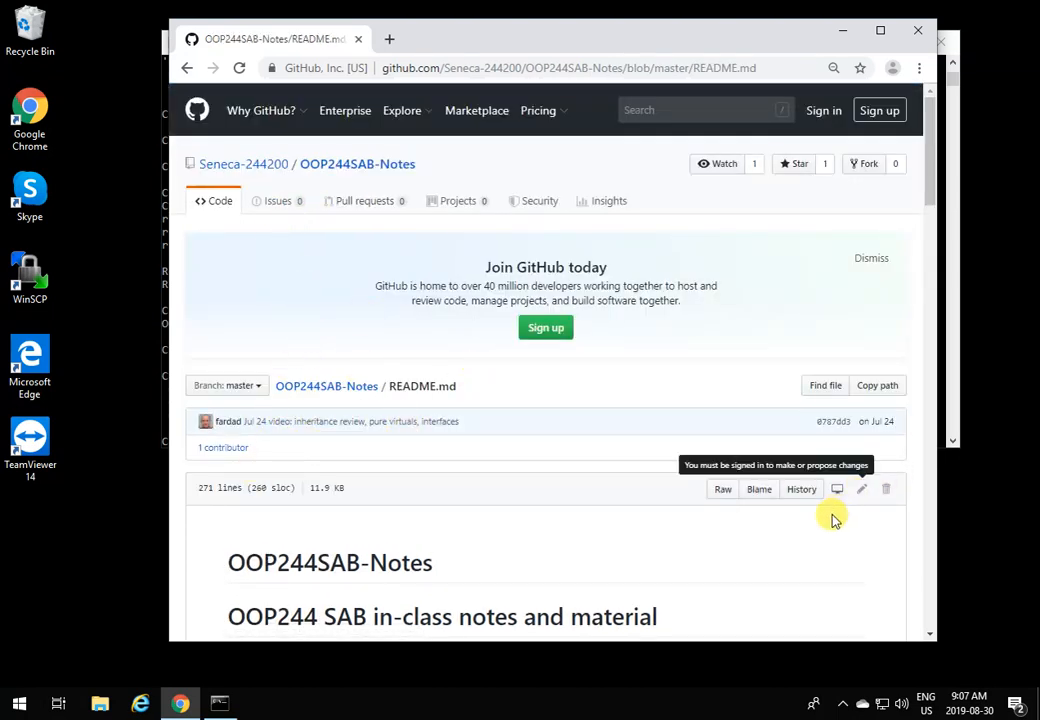
scroll("down", 3)
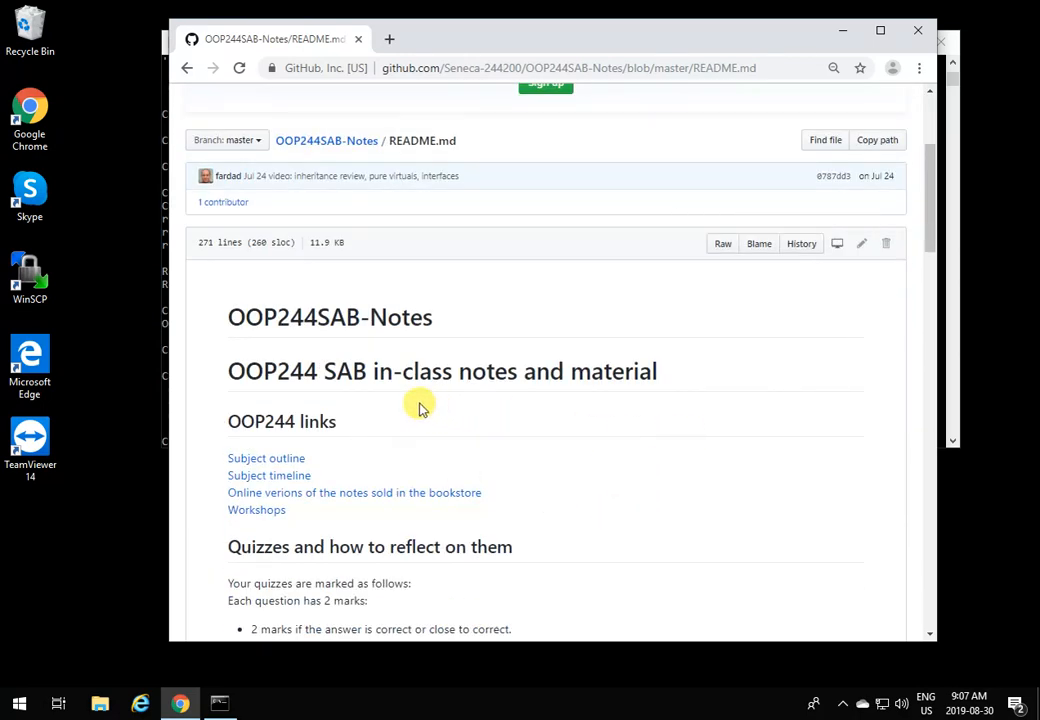
left_click(219, 703)
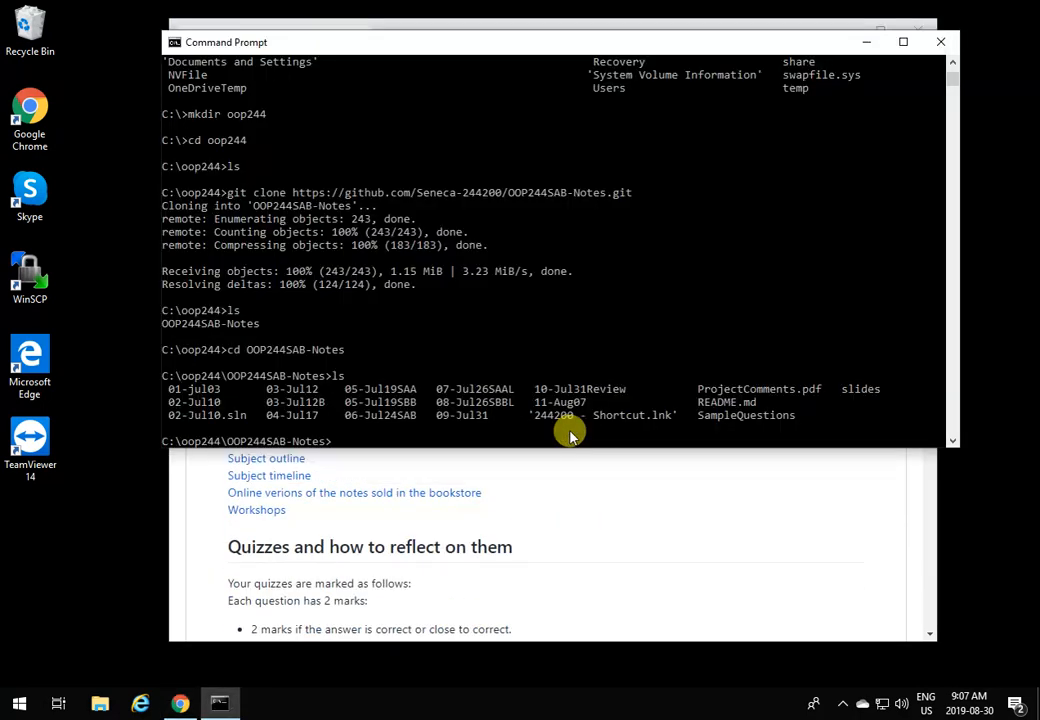
- Run git pull in the OOP244SAB-Notes clone, which reports already up to date
type("git pull")
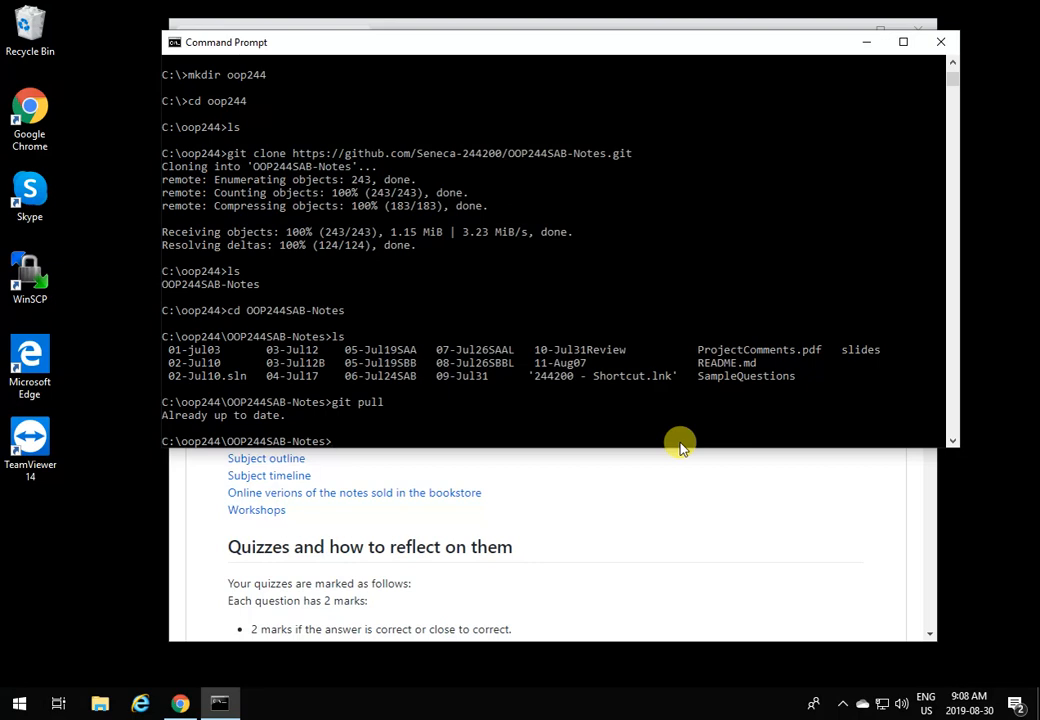
mouse_move(747, 438)
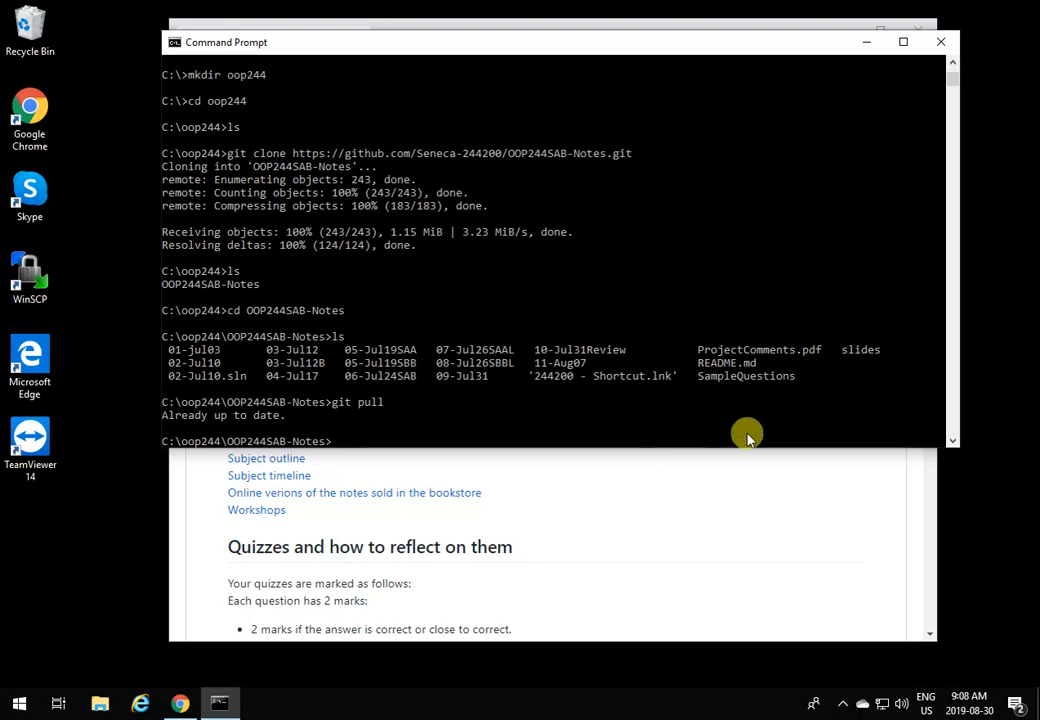